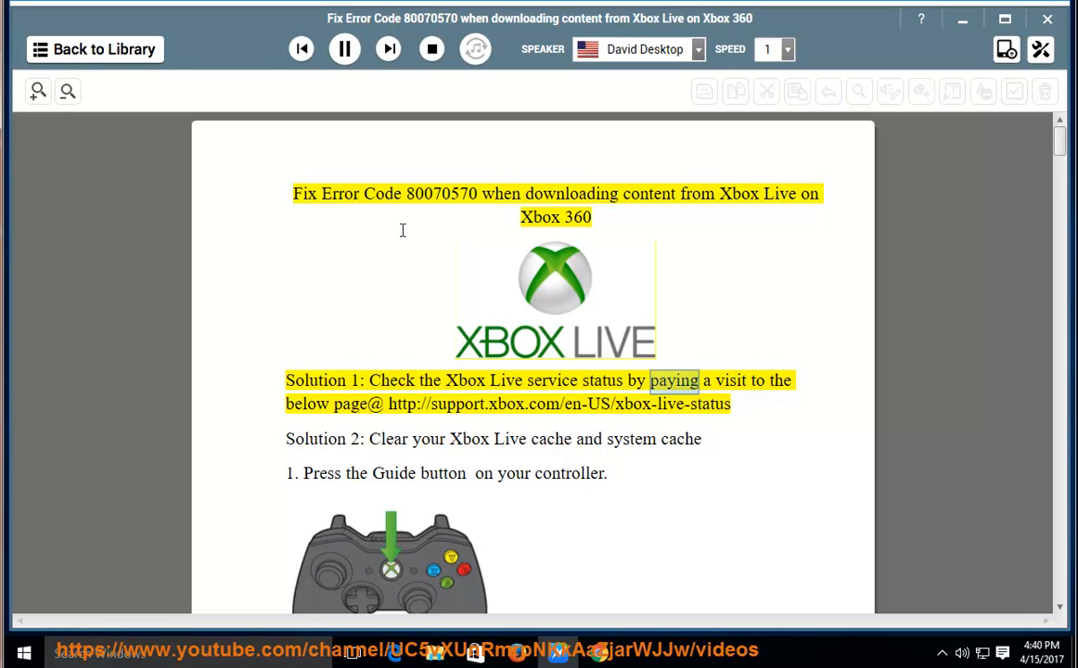
Pause the narration after Solution 1 and open the support.xbox.com status link
left_click_drag(389, 403, 731, 403)
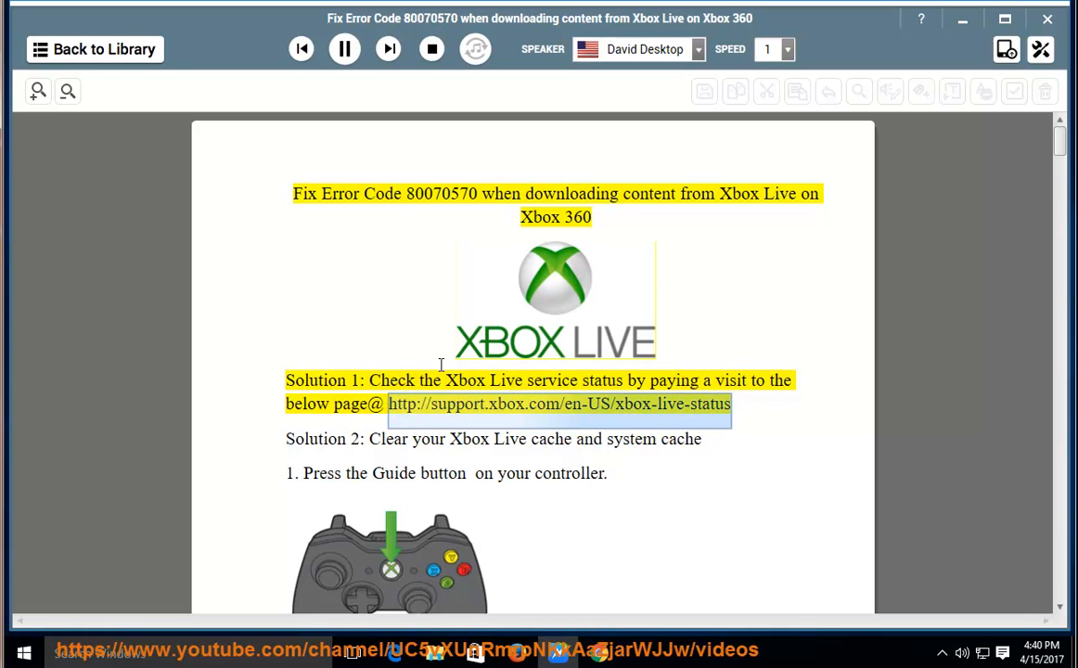
mouse_move(499, 362)
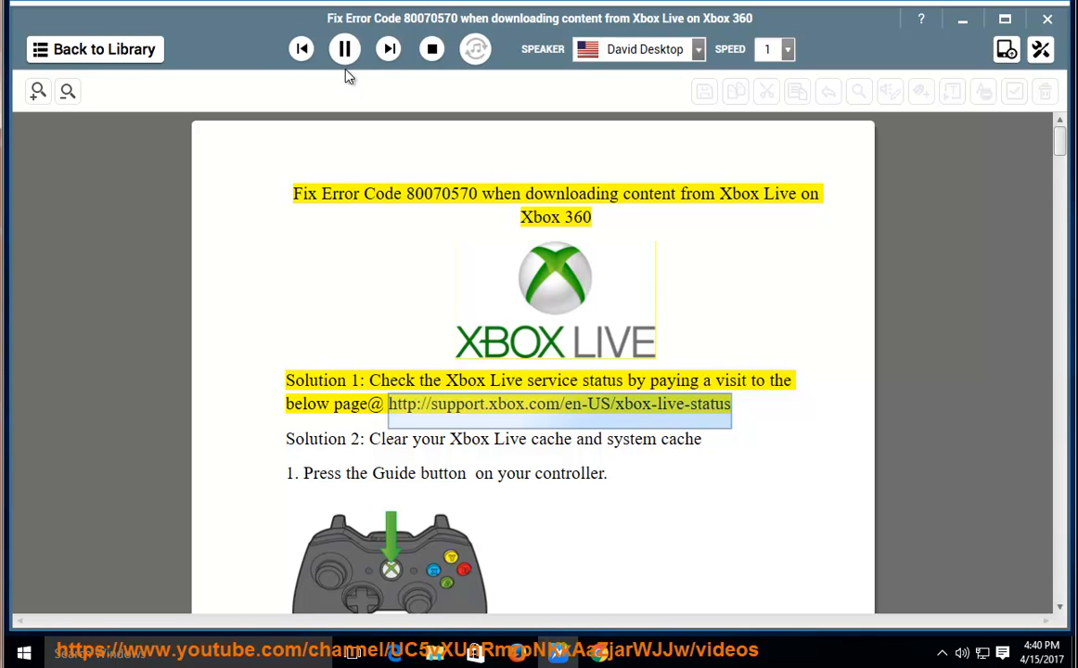
mouse_move(344, 49)
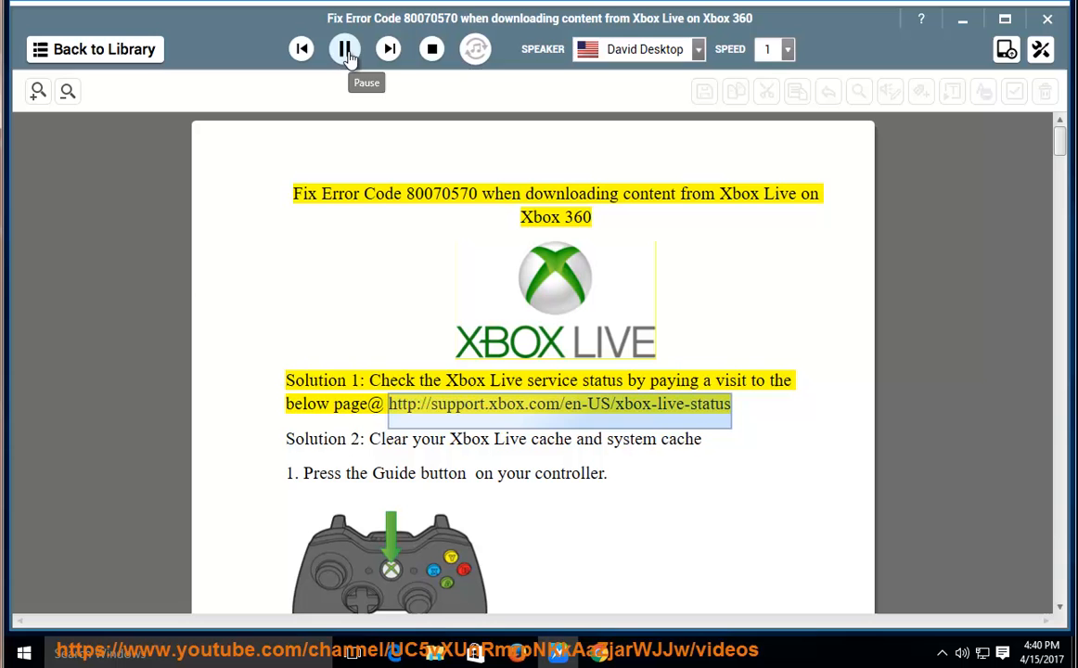
left_click(344, 48)
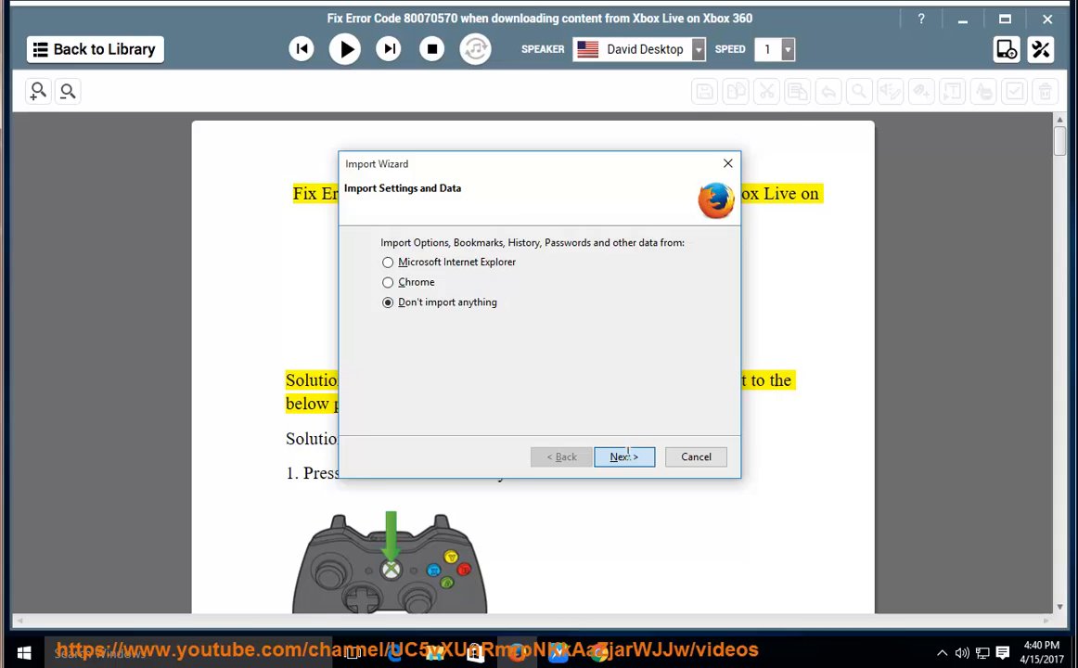
Dismiss Firefox's import and default-browser prompts, close the extra tab, and view the Xbox Live Status page
left_click(622, 457)
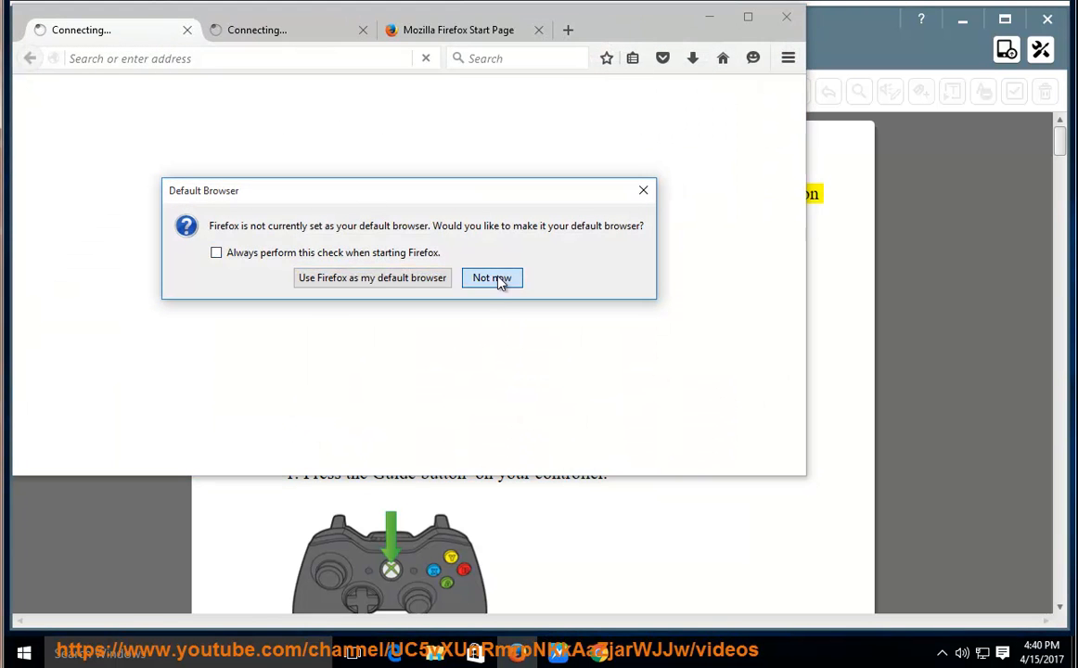
left_click(491, 278)
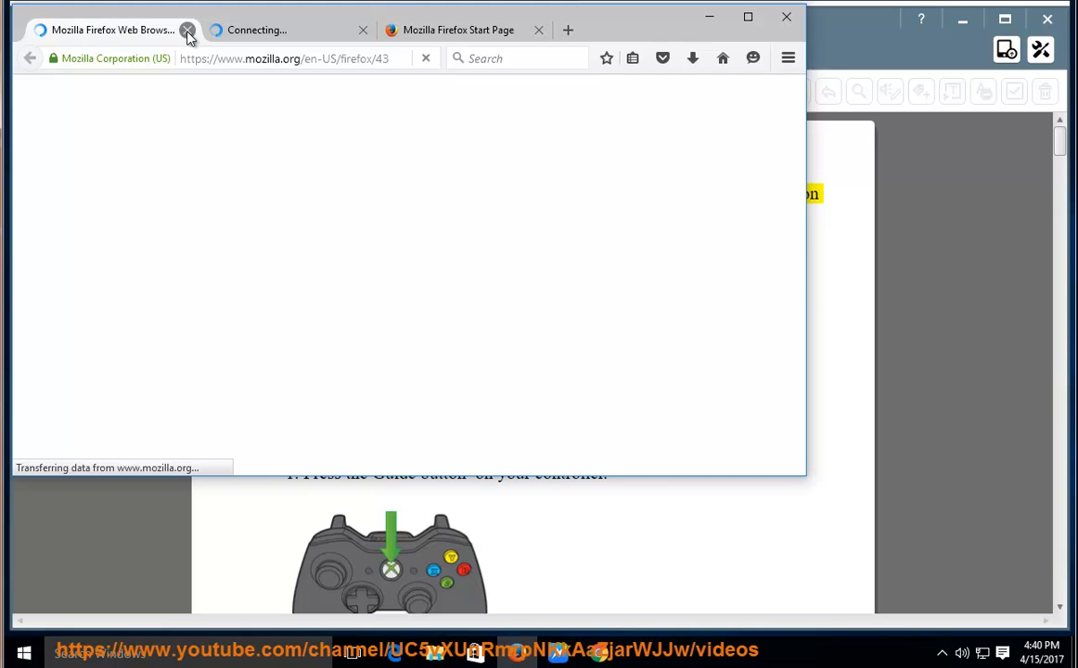
left_click(190, 28)
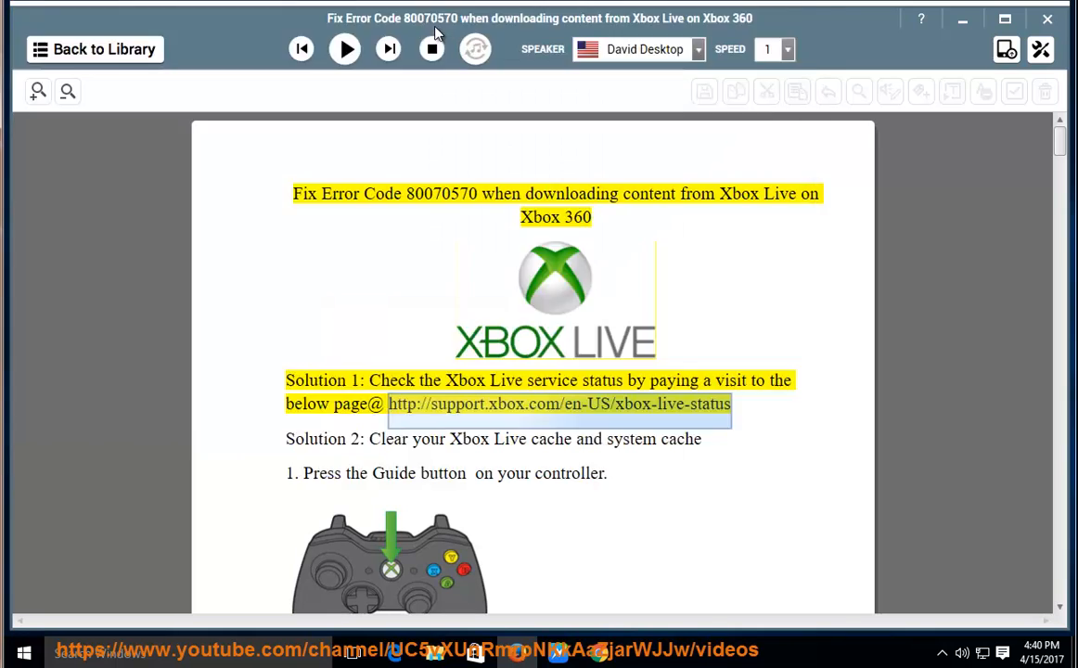
left_click(558, 402)
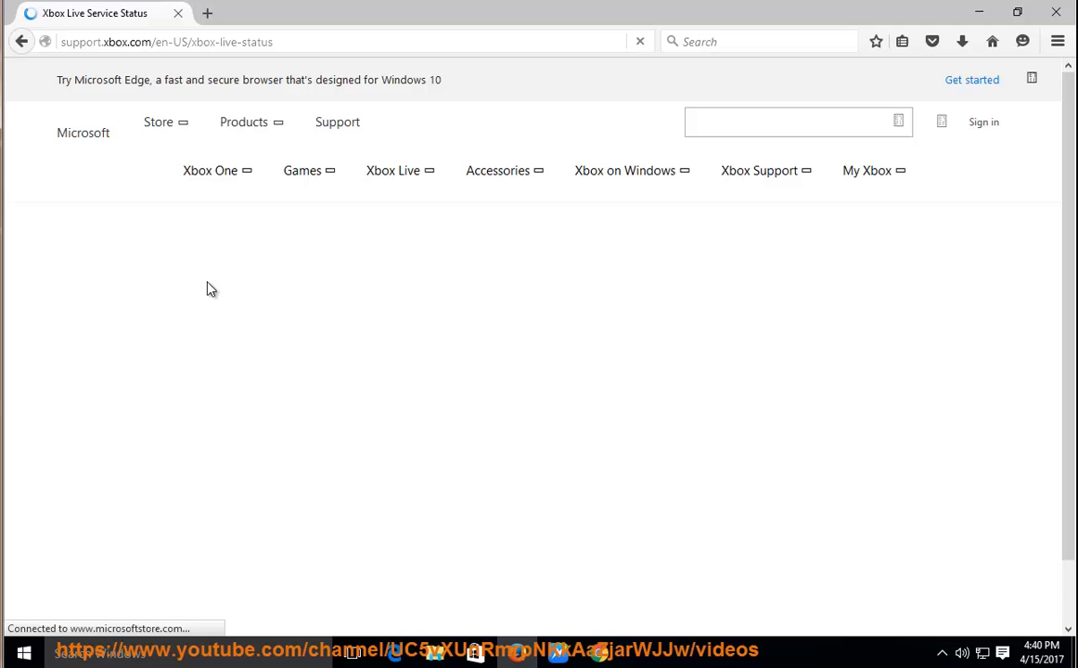
mouse_move(355, 280)
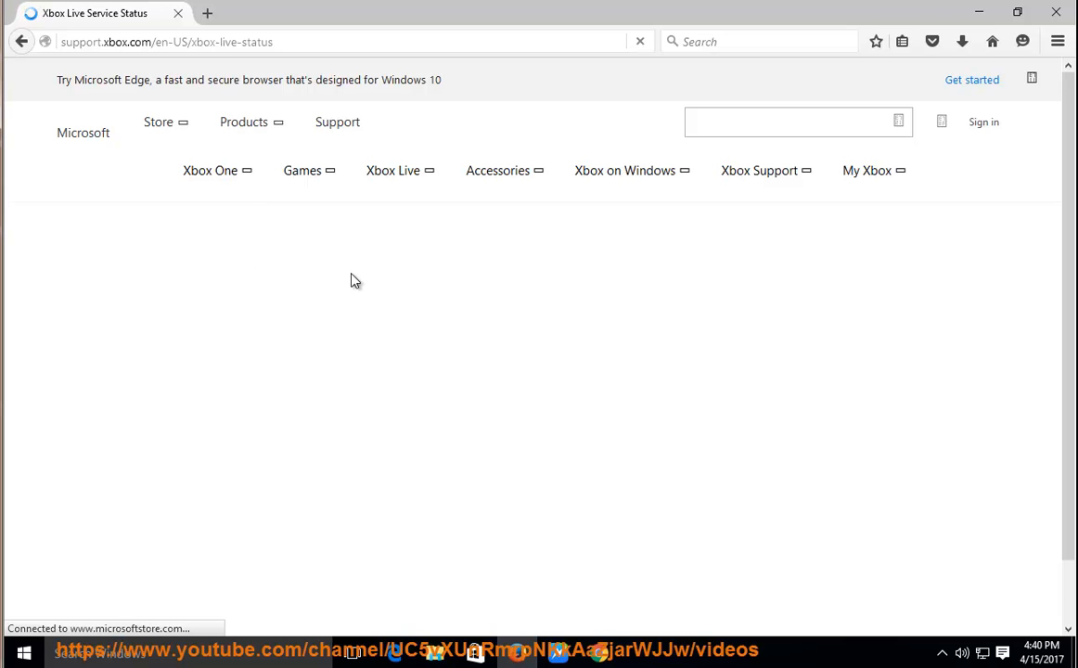
mouse_move(309, 367)
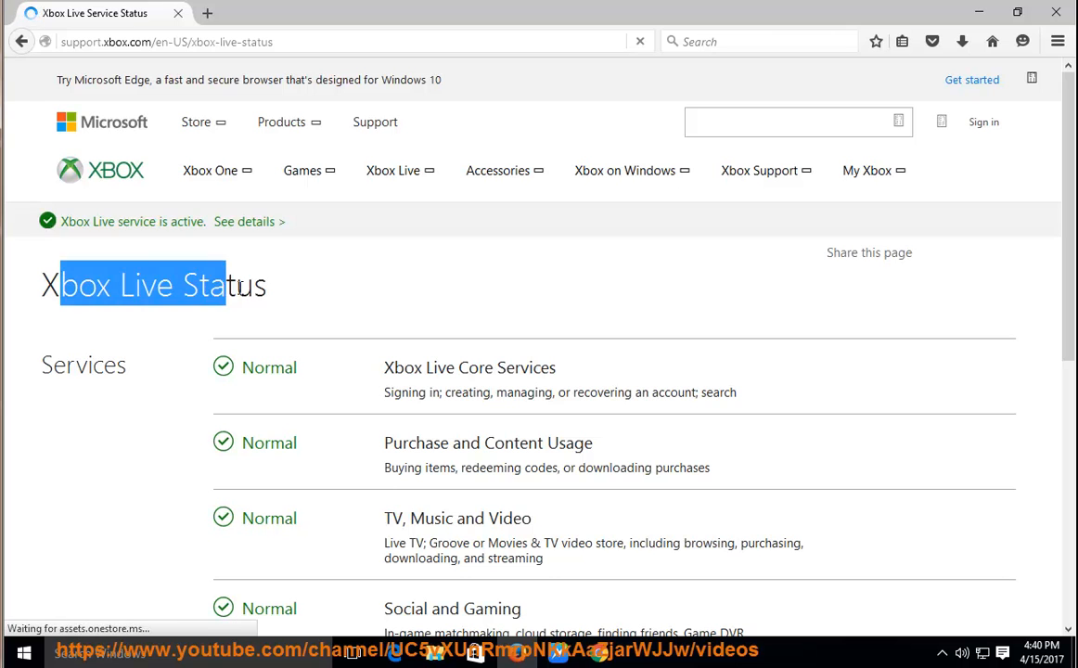
scroll("down", 3)
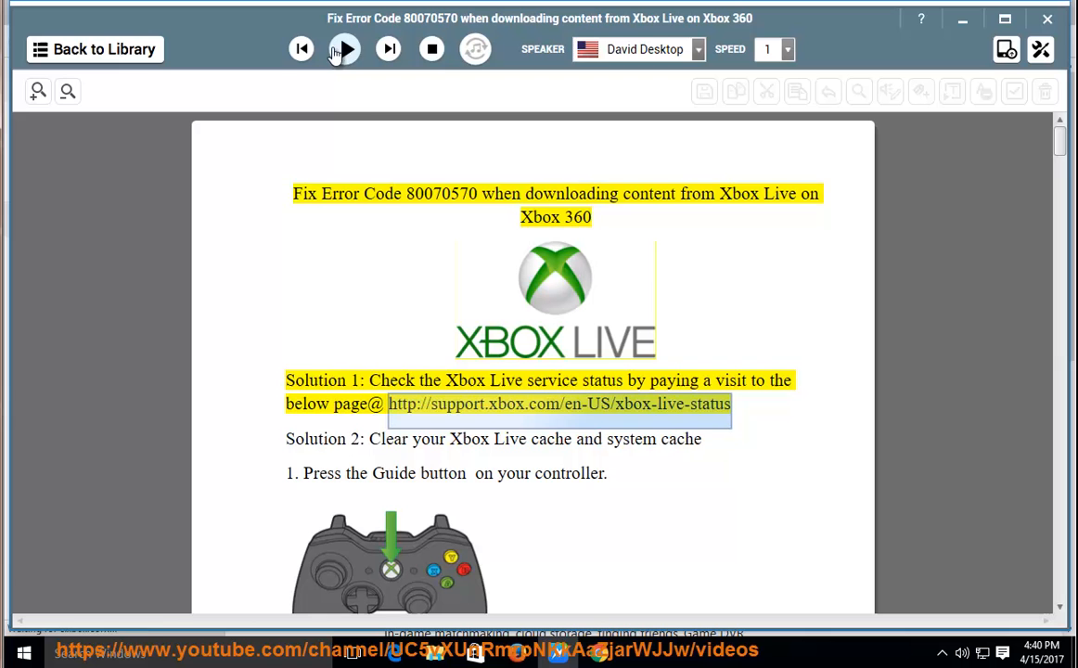
Resume narration and follow Solution 2's six cache-clearing steps down to the Solution 3 heading
left_click(343, 49)
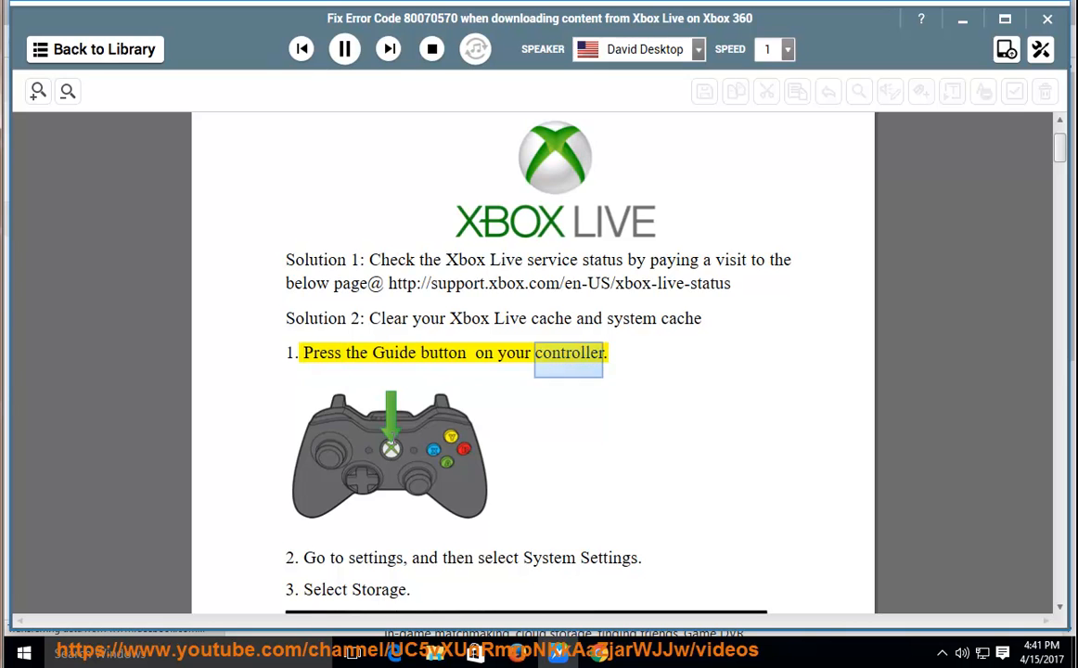
scroll("down", 3)
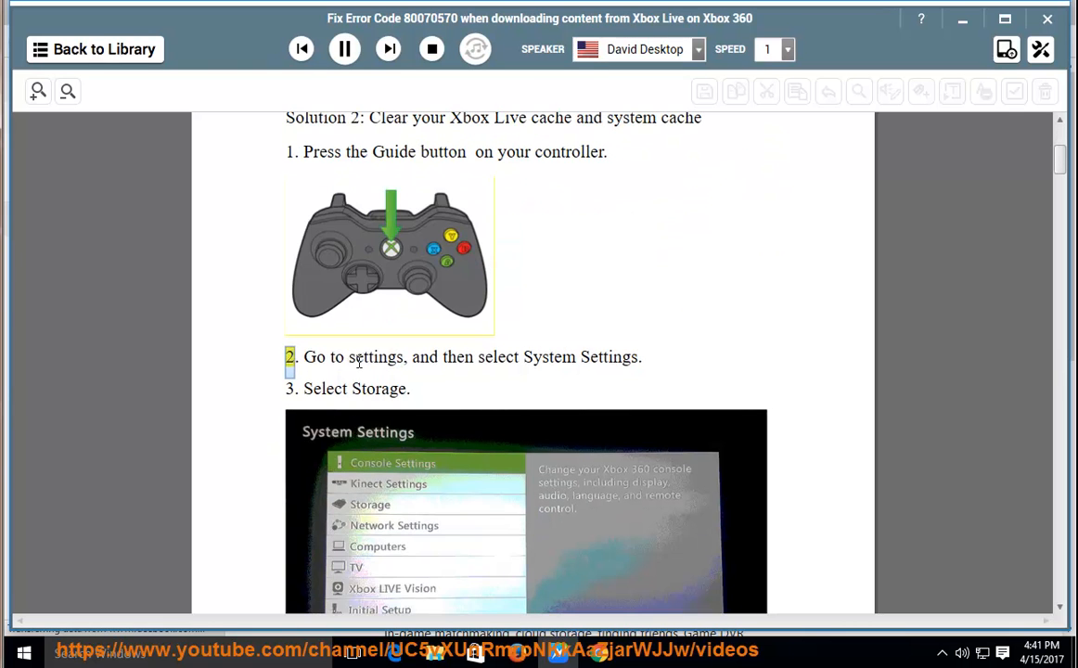
double_click(549, 357)
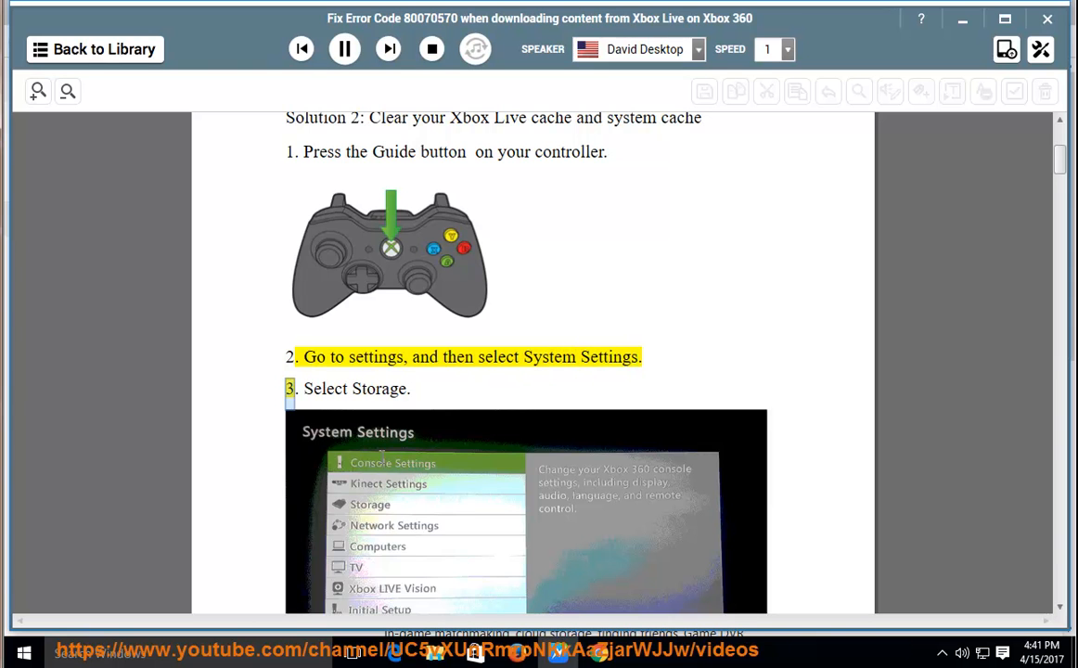
scroll("down", 3)
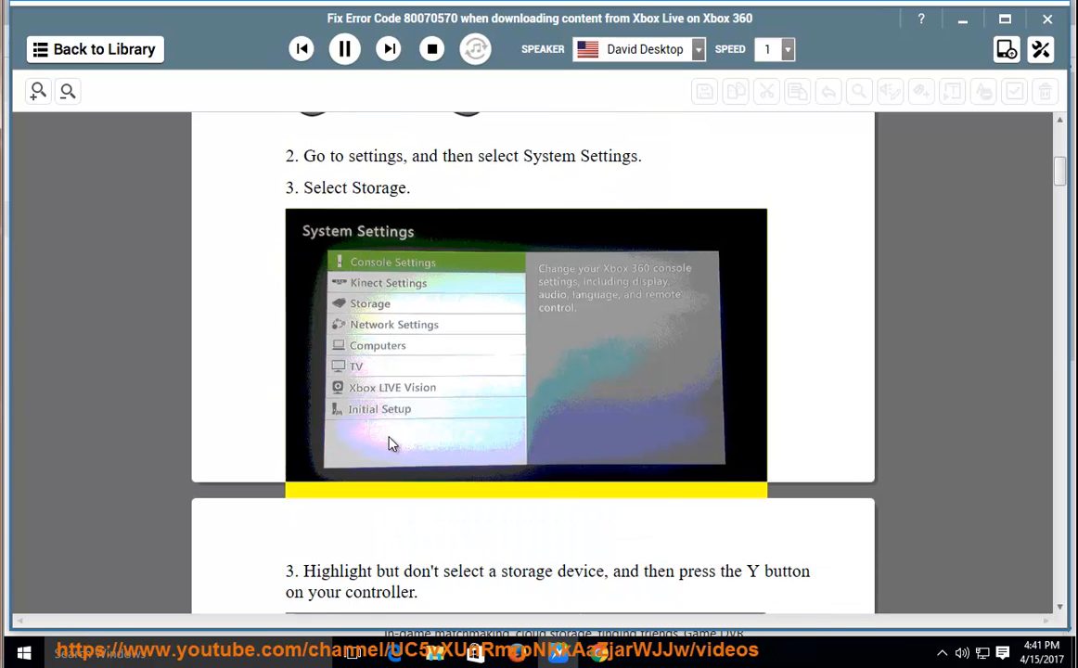
scroll("down", 3)
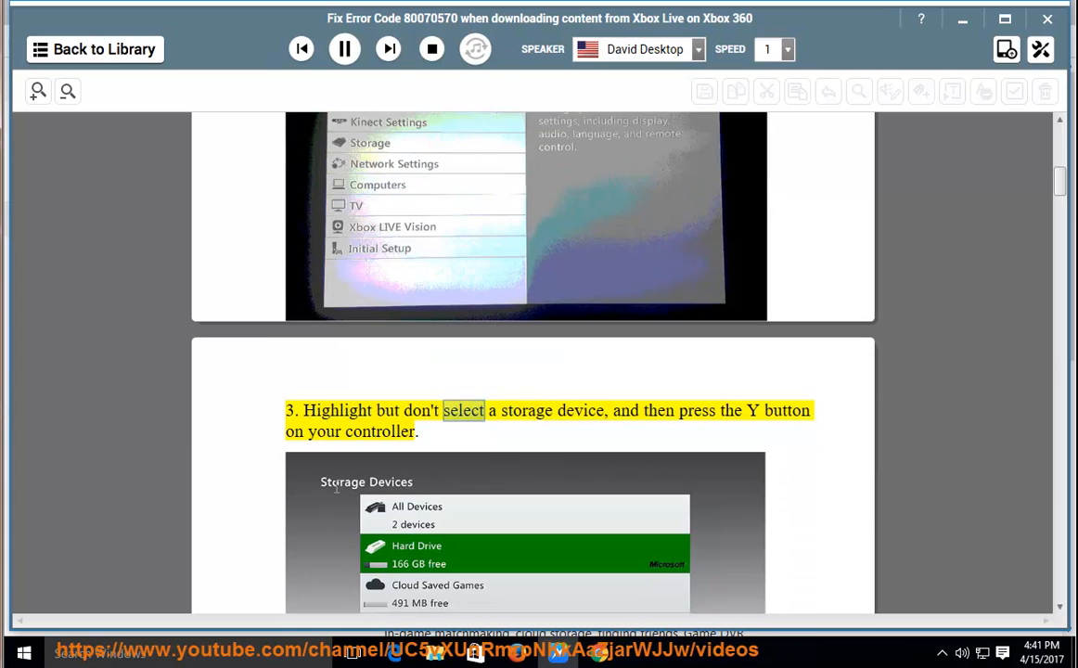
scroll("down", 3)
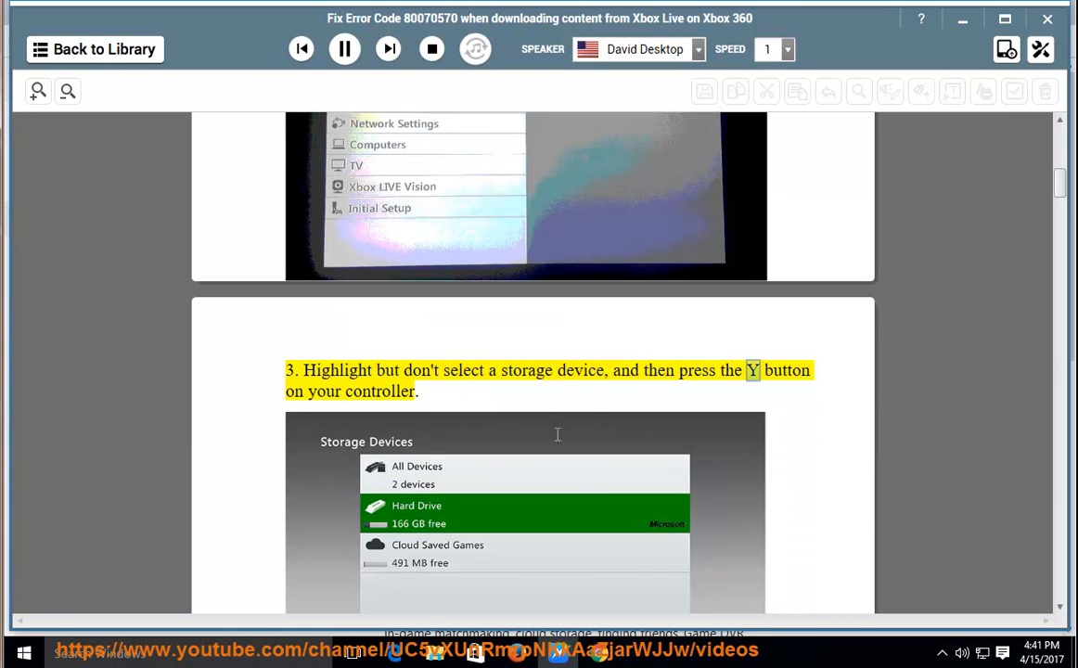
scroll("down", 3)
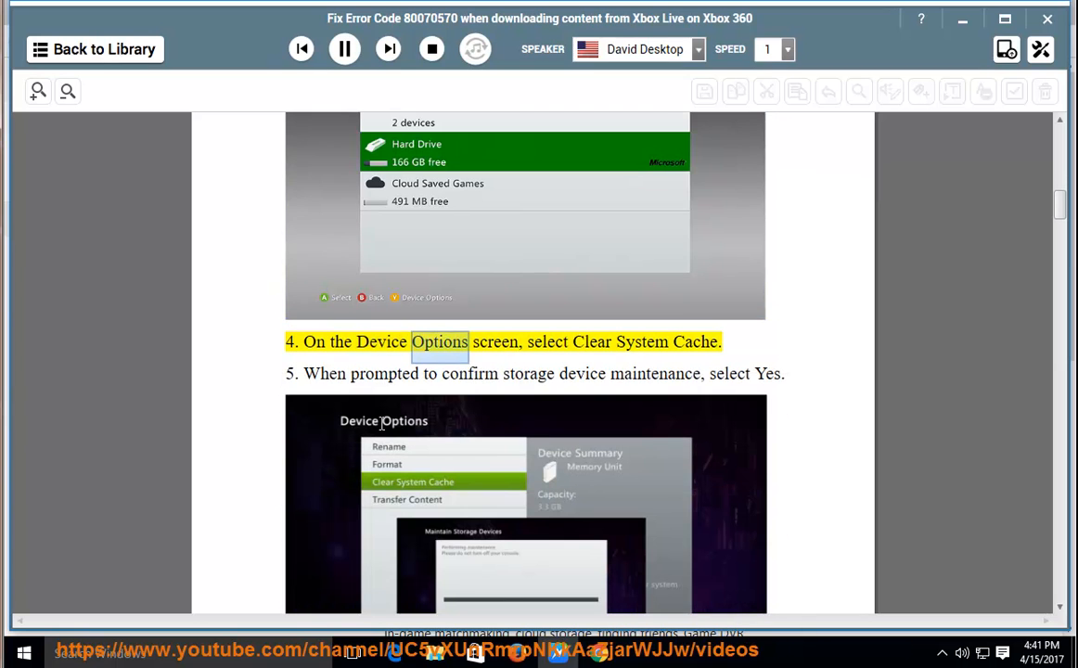
scroll("down", 3)
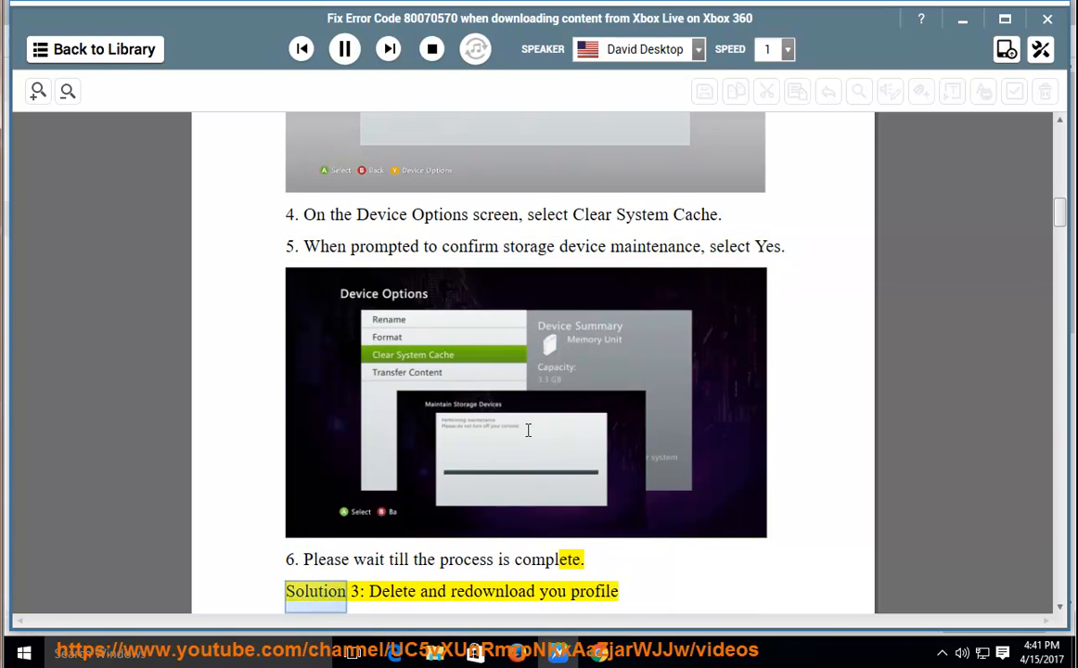
Follow the narration through Solution 3's profile deletion lines
scroll("down", 3)
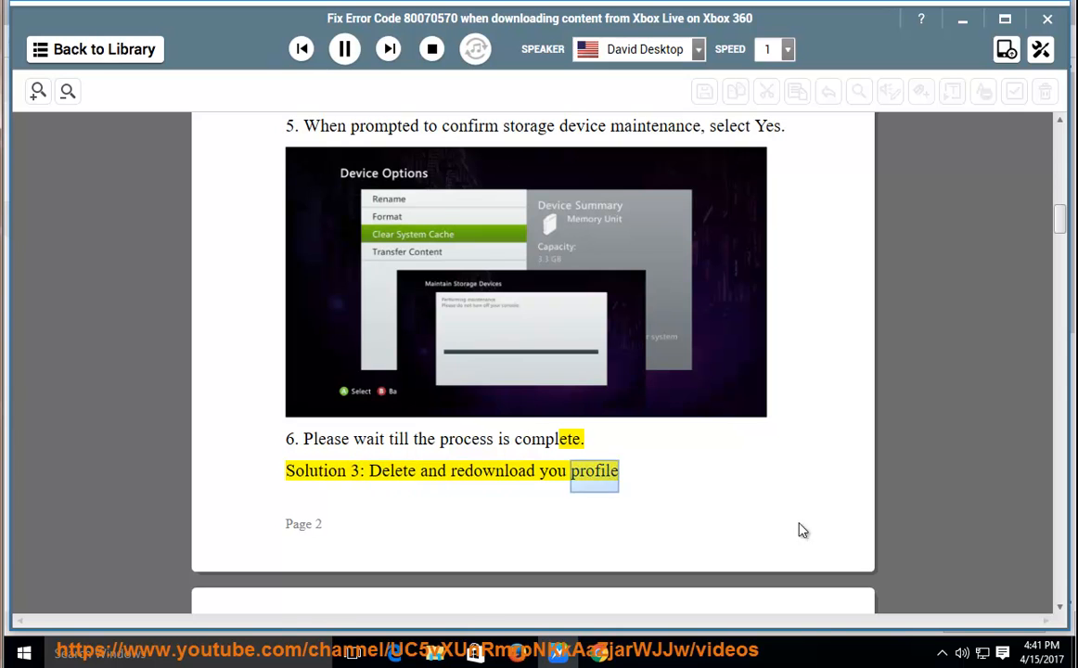
scroll("down", 3)
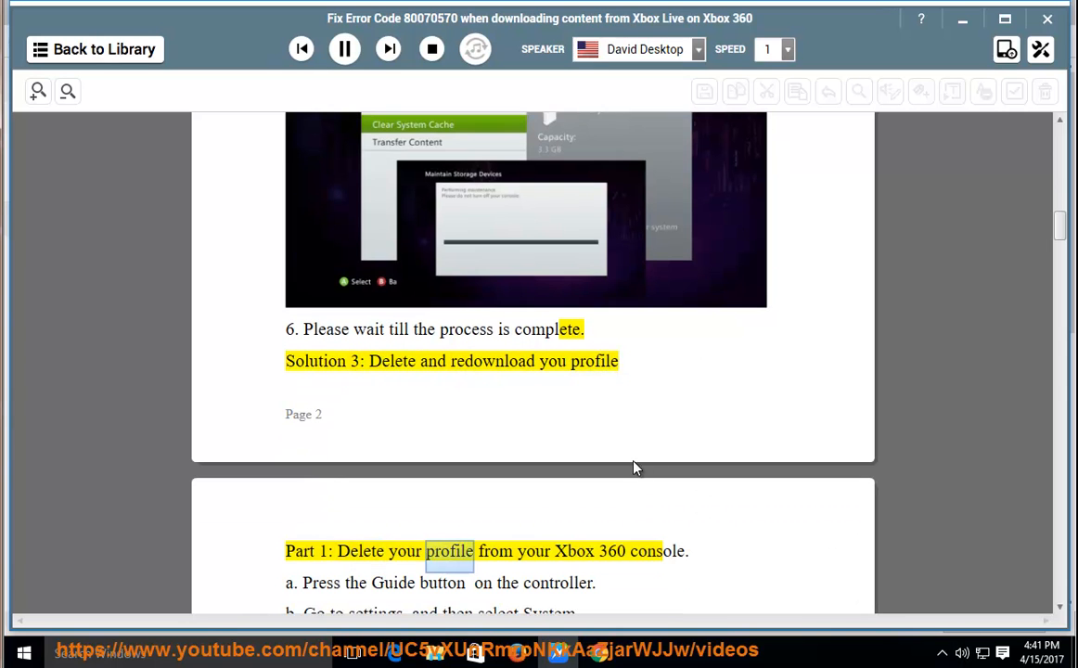
scroll("down", 3)
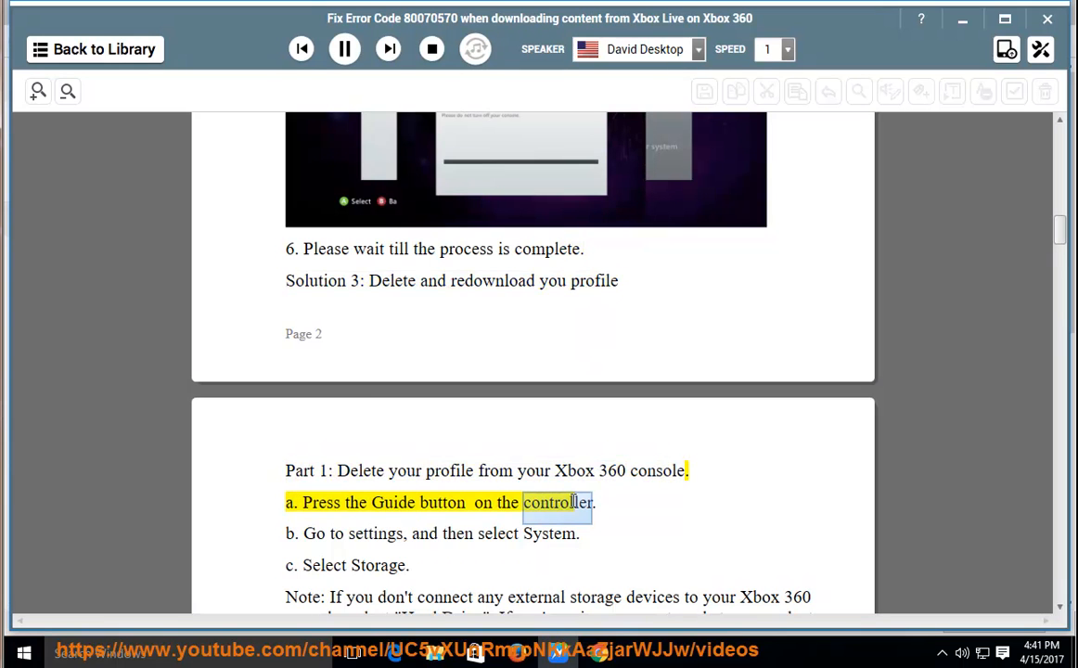
scroll("down", 3)
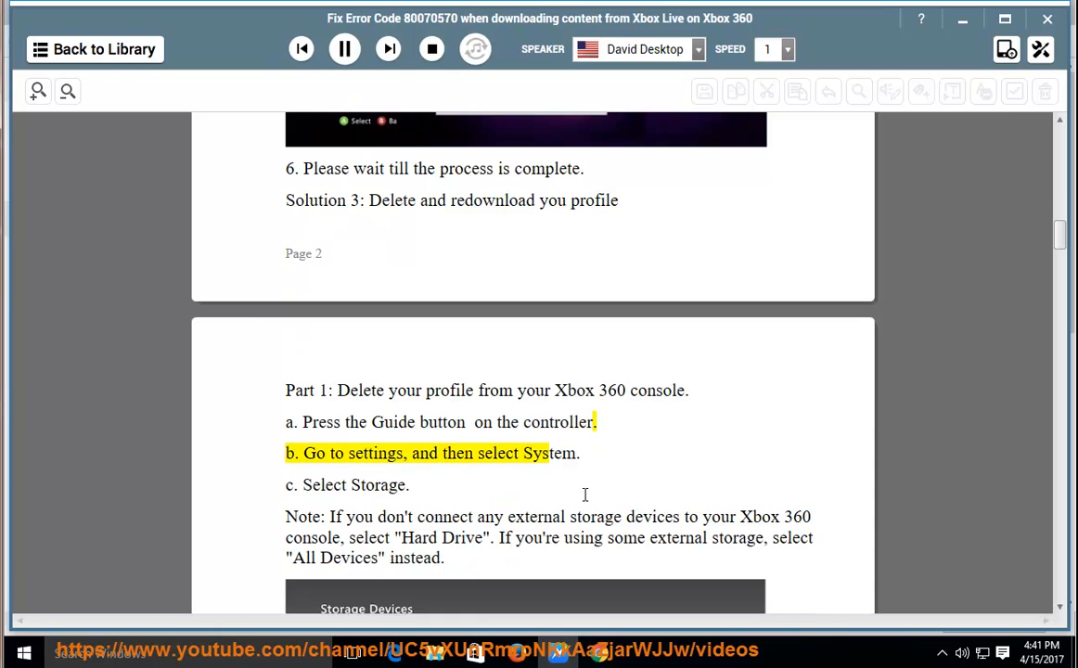
double_click(548, 452)
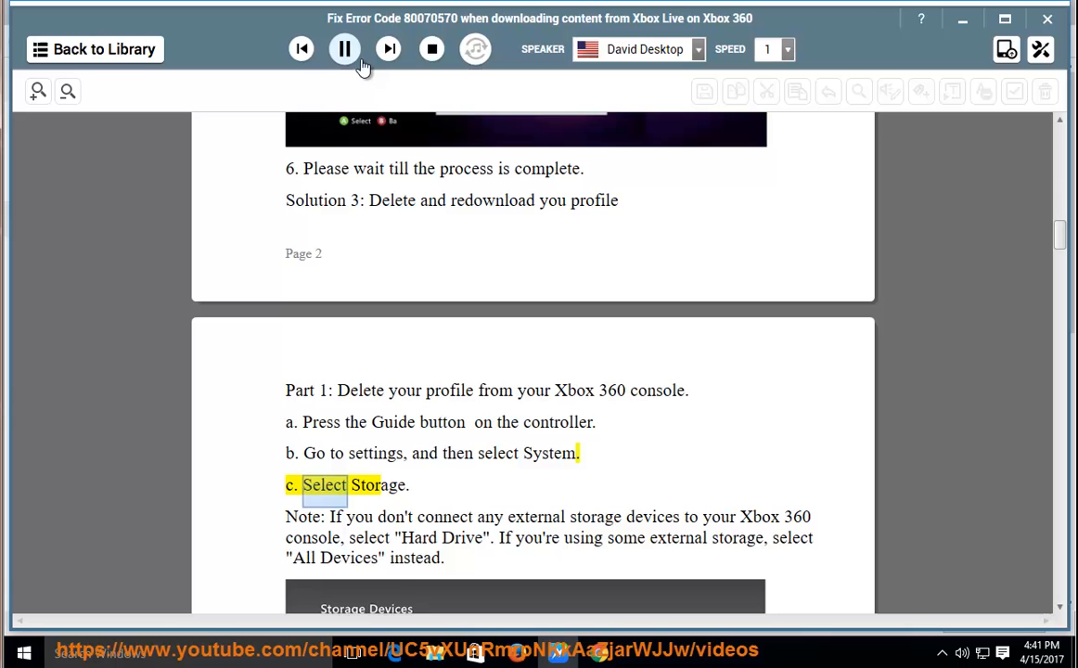
Briefly pause the narration, scroll ahead, then resume playback
left_click(344, 49)
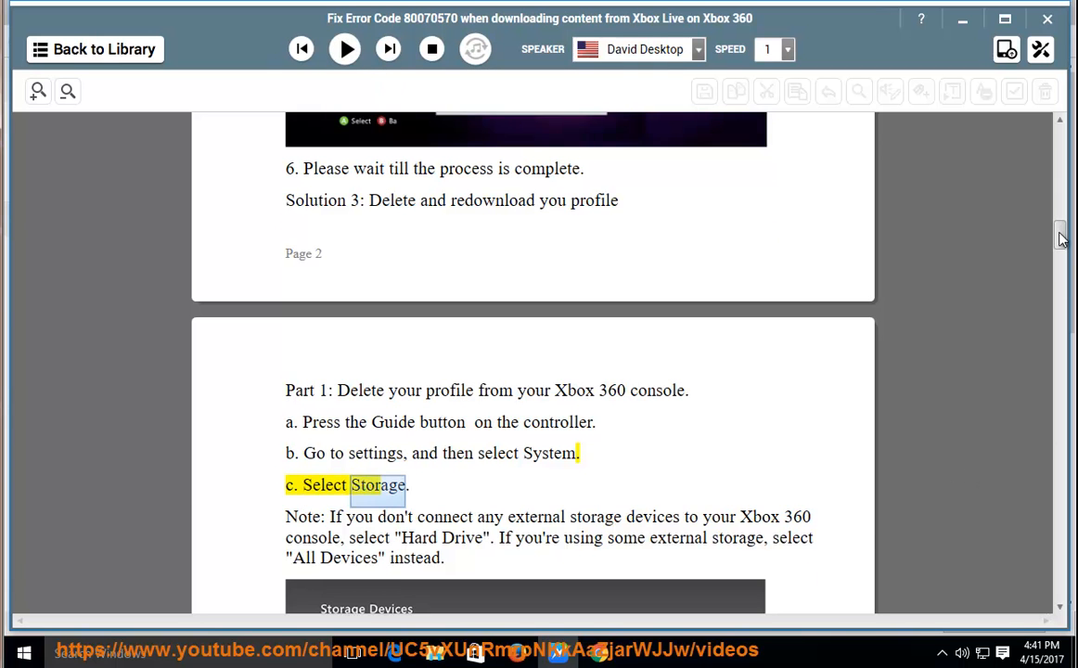
scroll("down", 3)
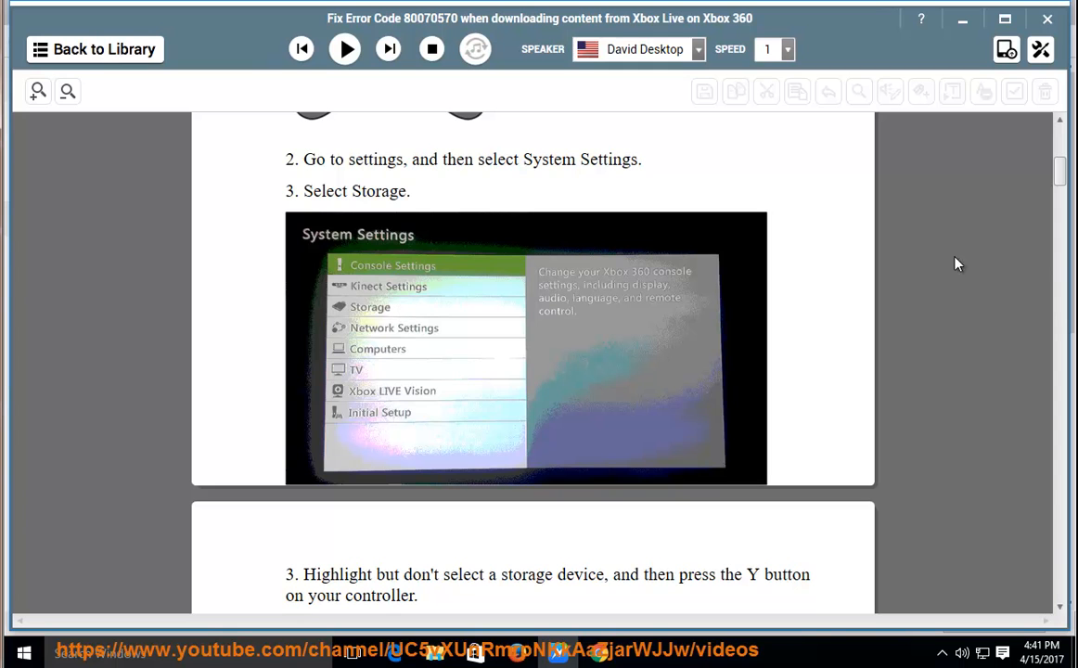
scroll("down", 3)
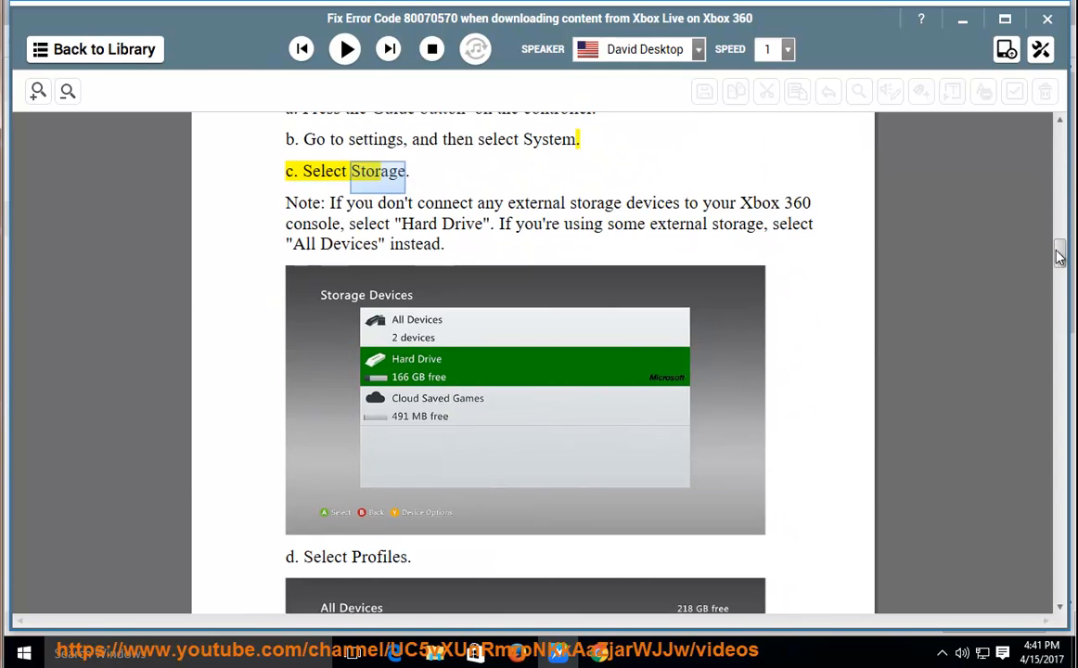
left_click(344, 49)
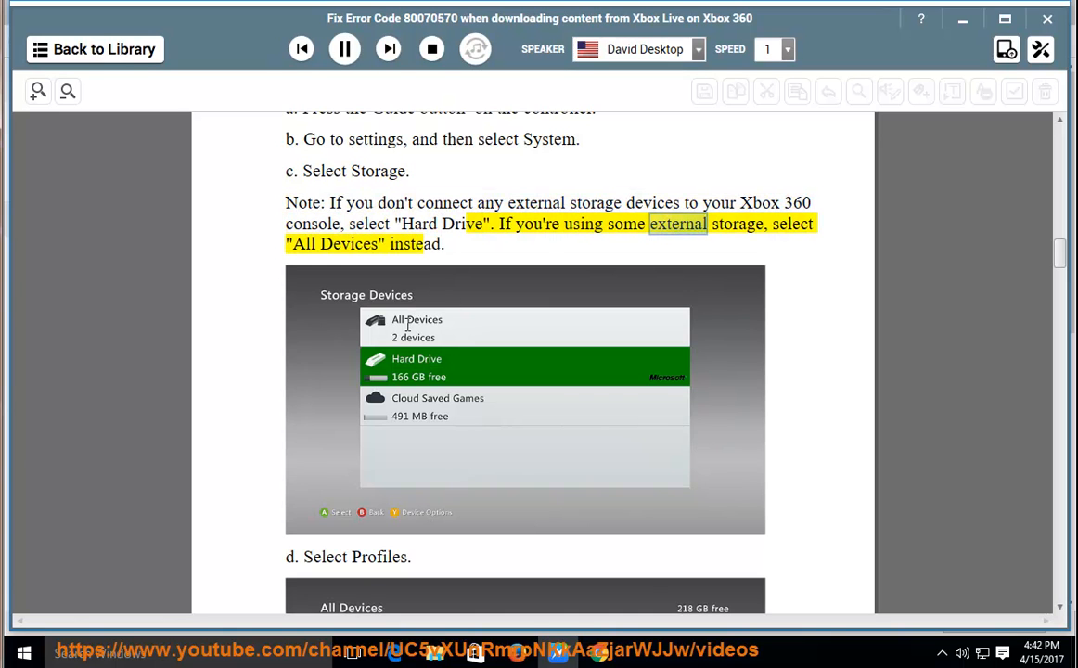
double_click(347, 244)
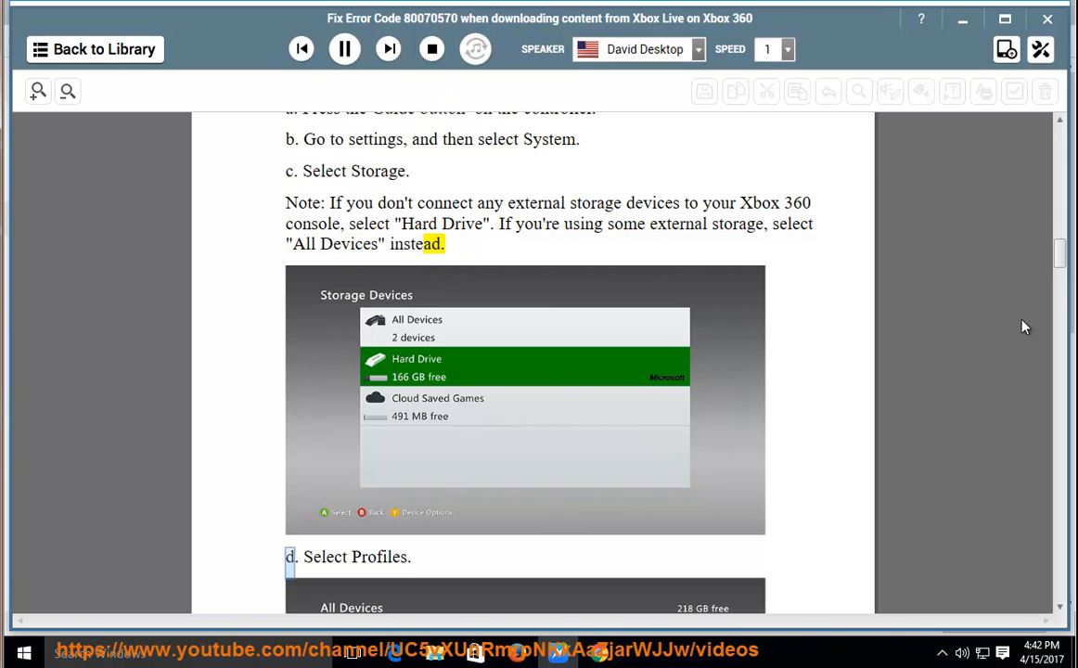
Scroll along as Part 2's profile re-download steps are read aloud
scroll("down", 3)
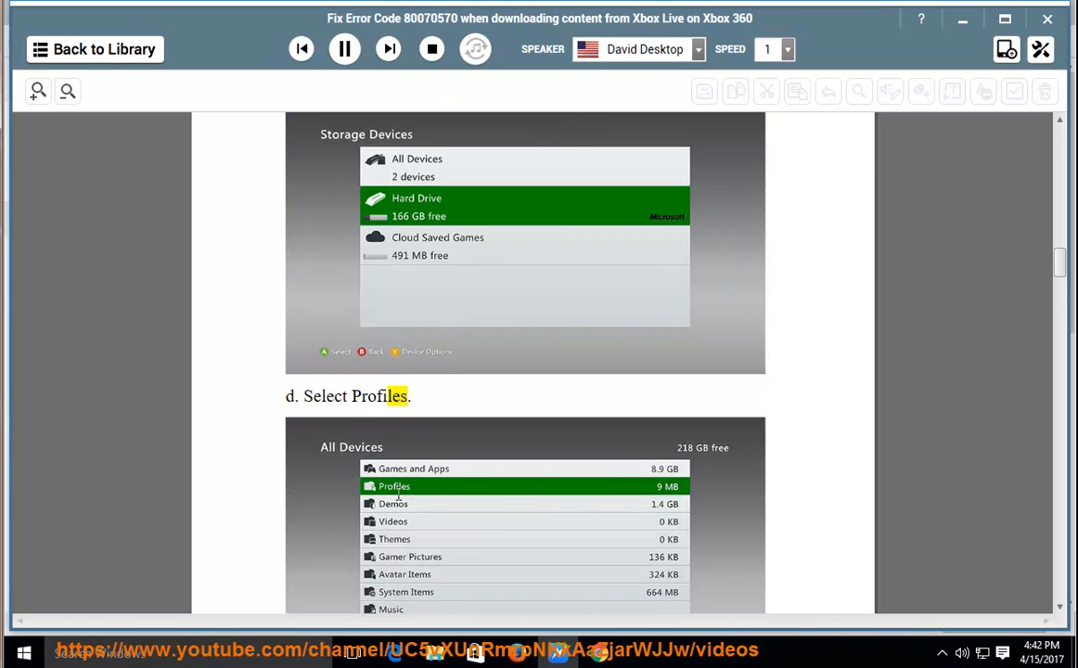
scroll("down", 3)
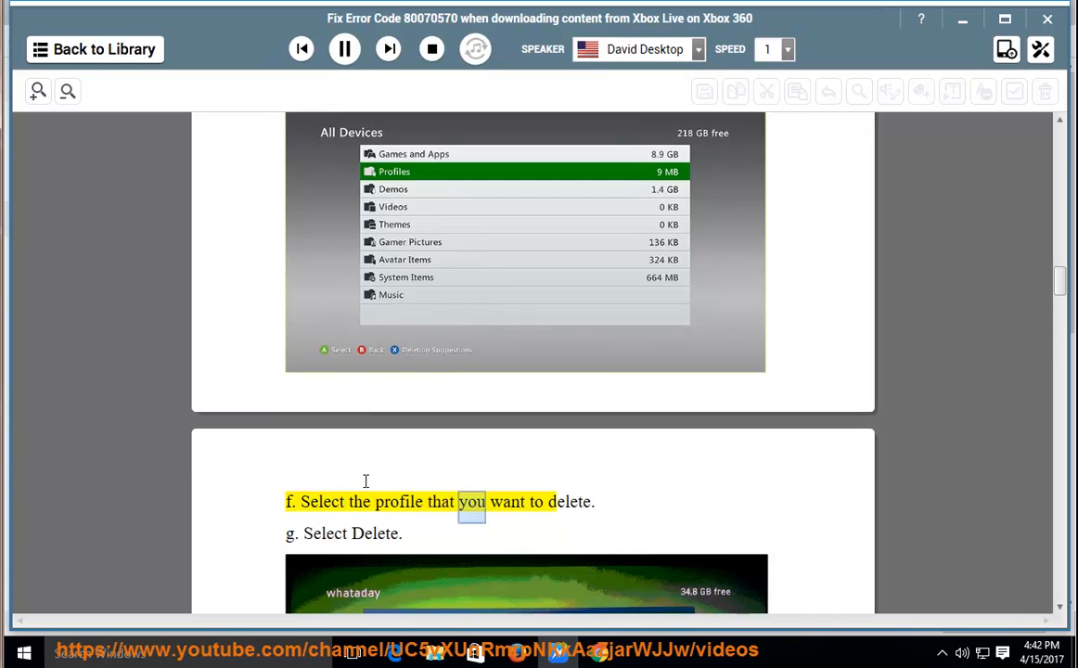
scroll("down", 3)
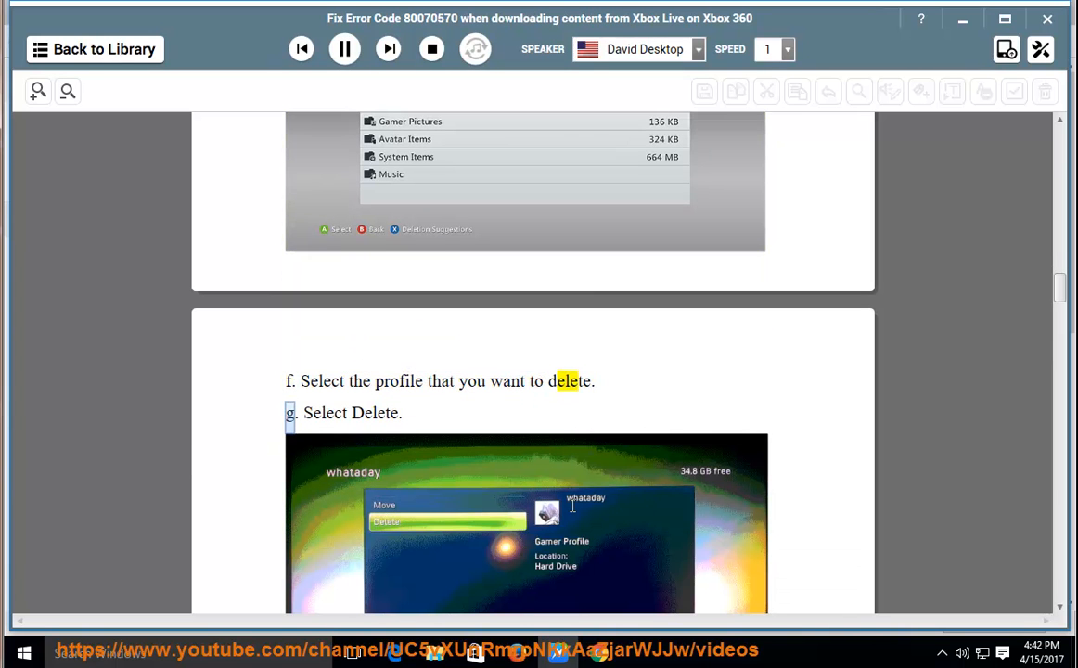
scroll("down", 3)
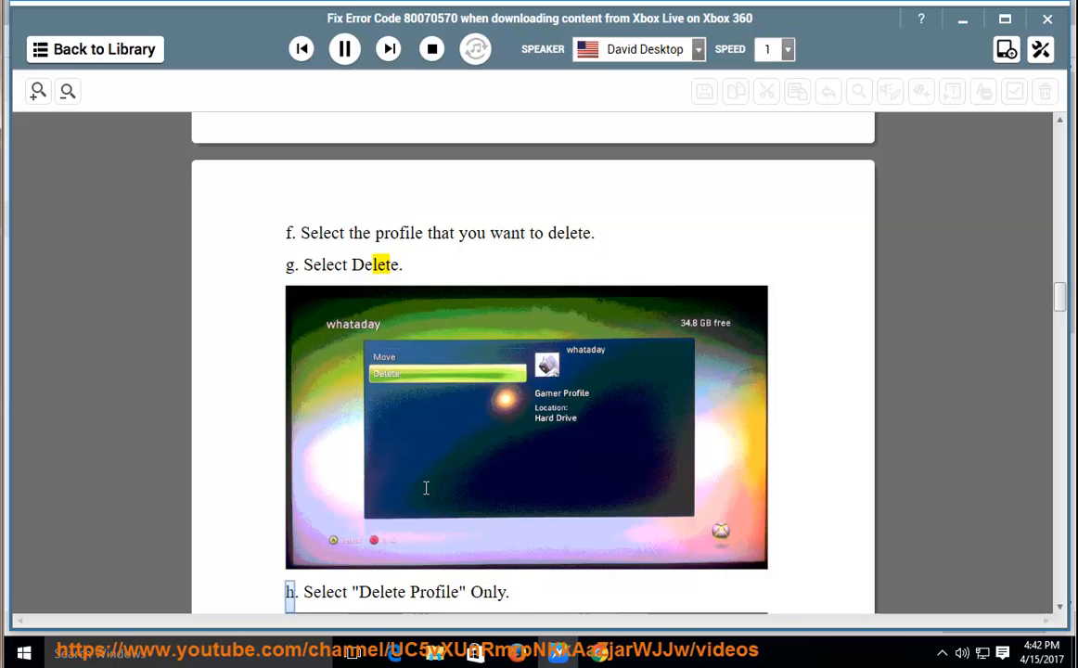
scroll("down", 3)
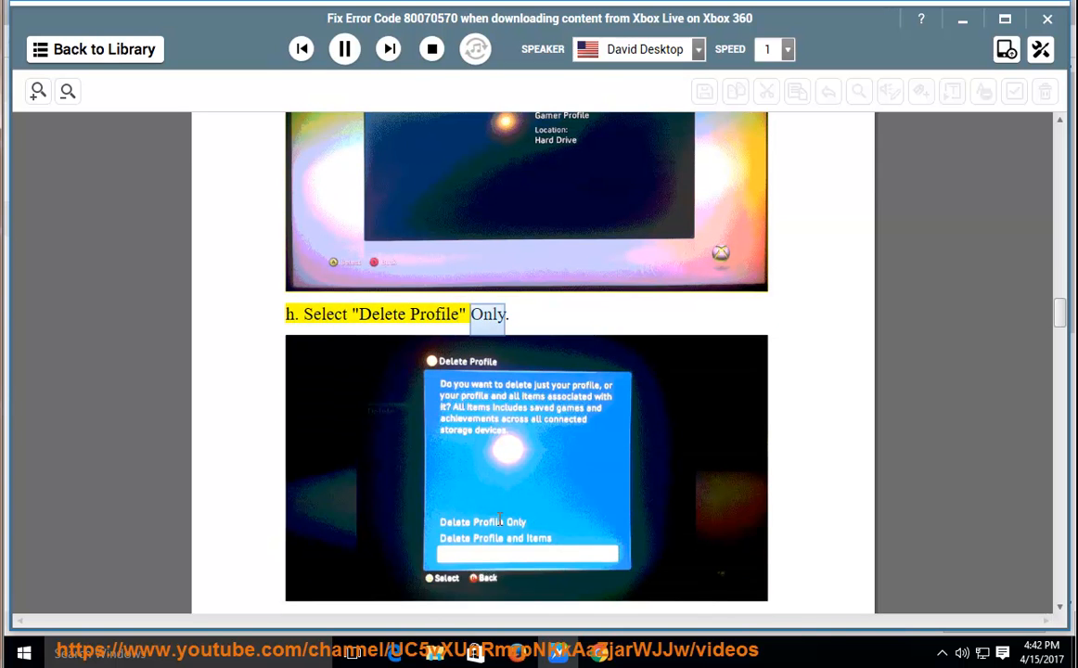
scroll("down", 3)
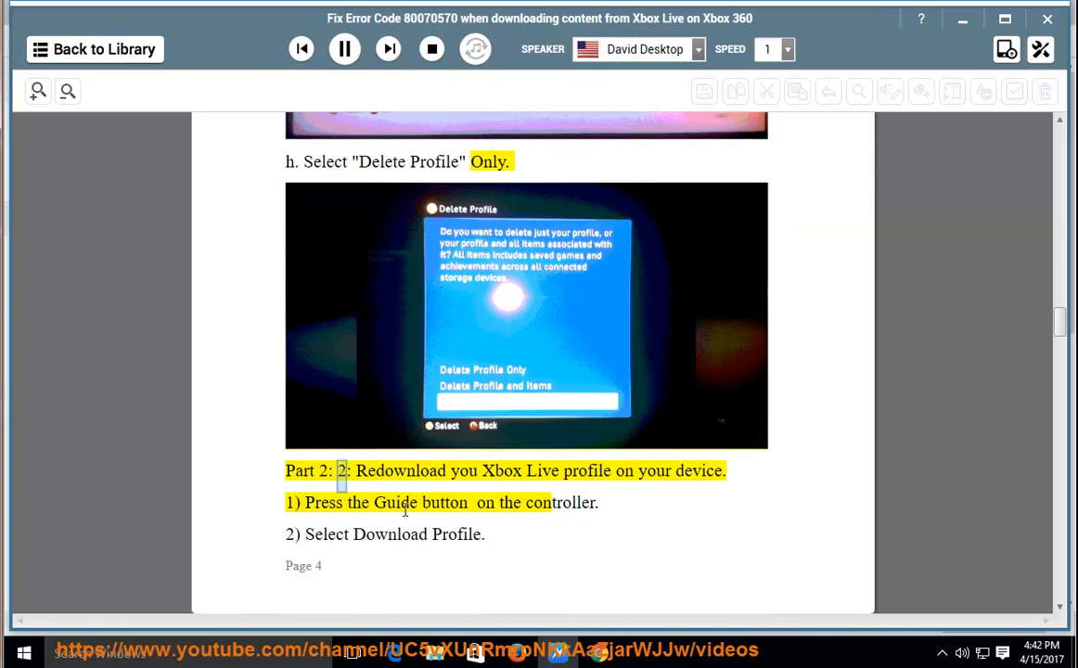
double_click(586, 470)
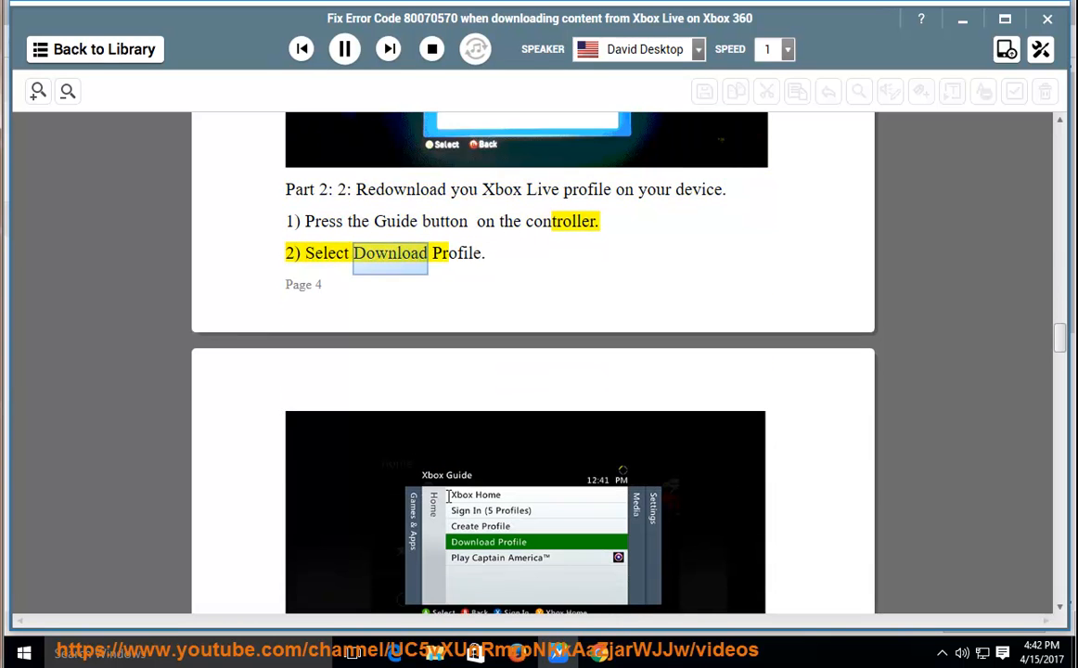
Follow the remaining re-download steps through step 7 on remembering the password
scroll("down", 3)
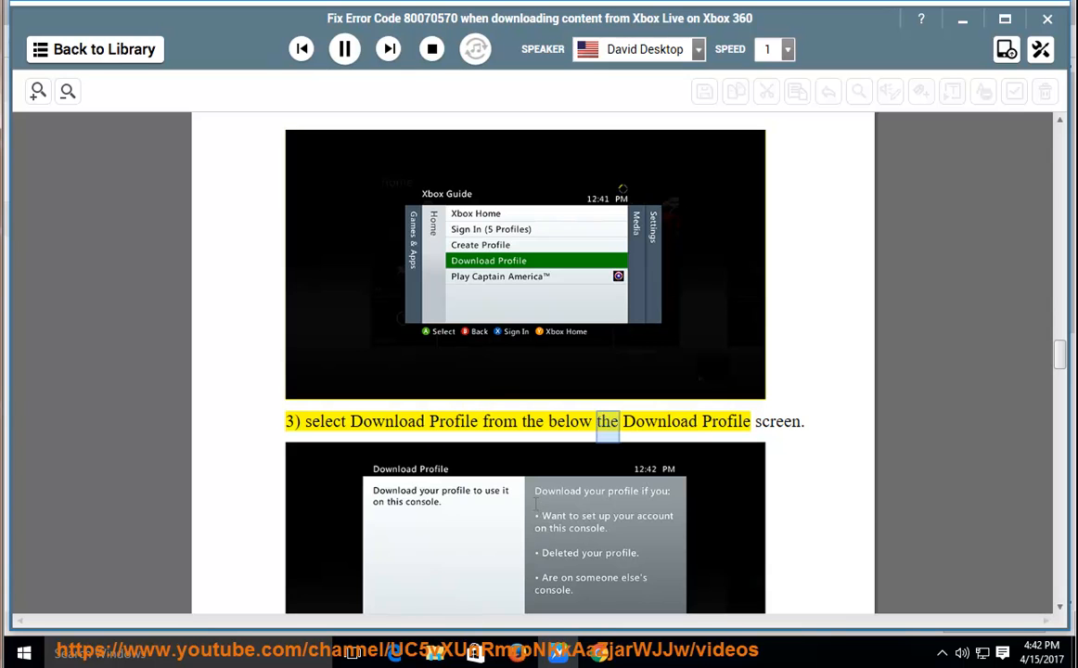
scroll("down", 3)
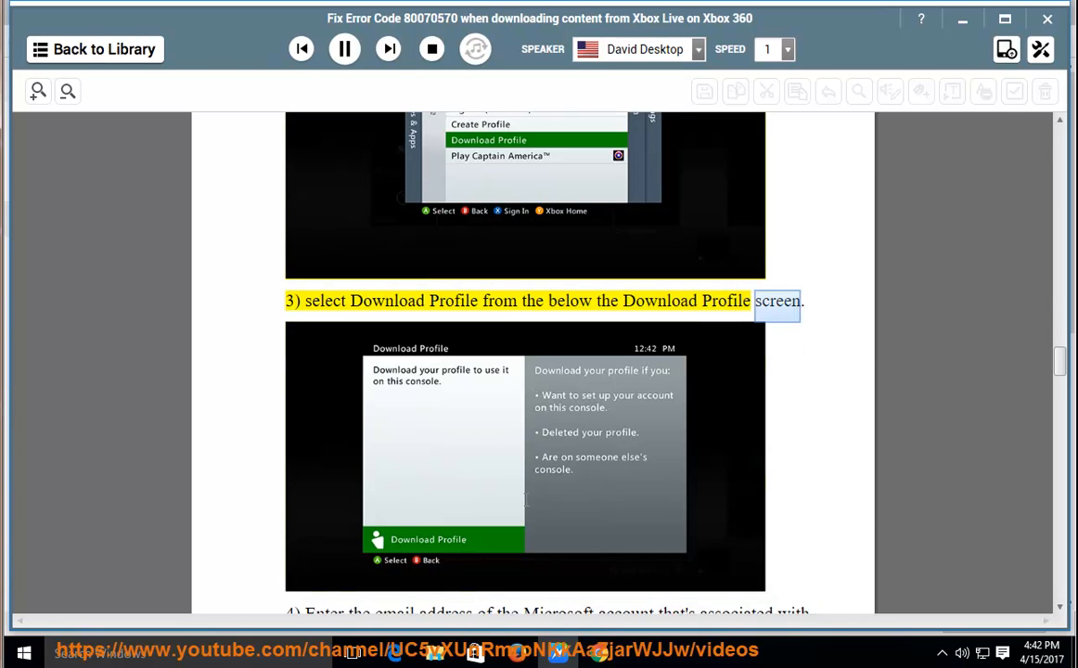
scroll("down", 3)
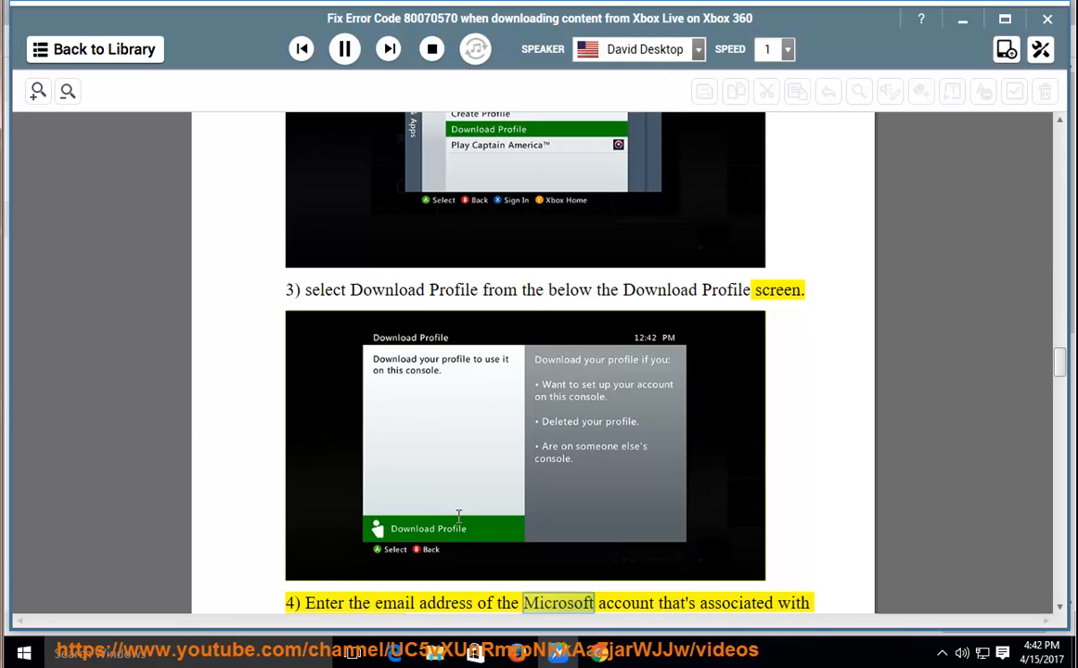
scroll("down", 3)
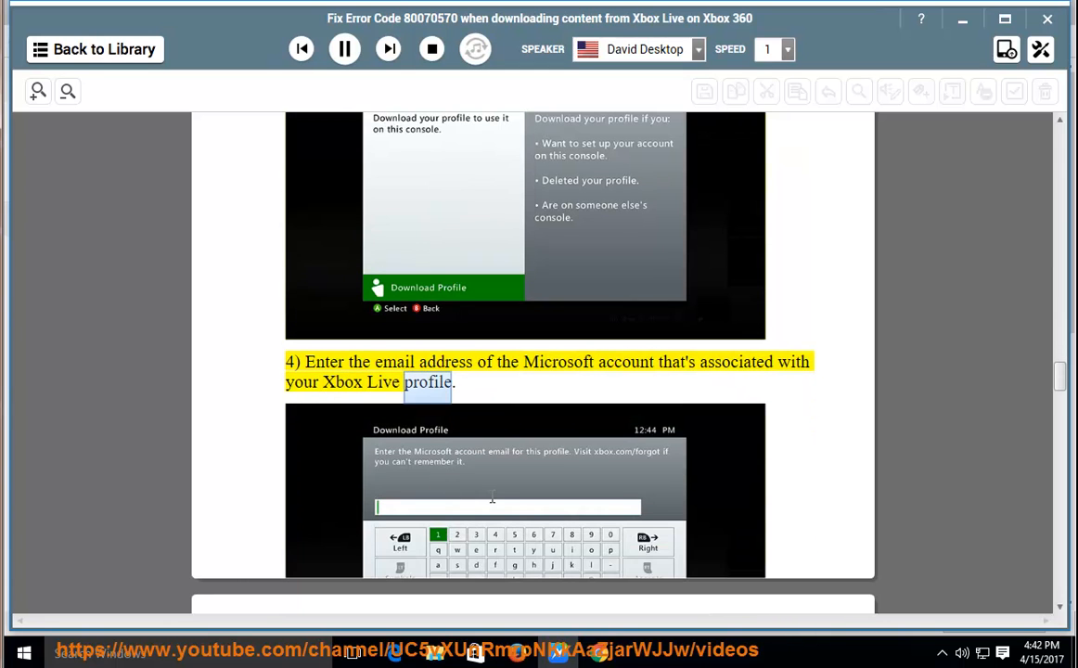
scroll("down", 3)
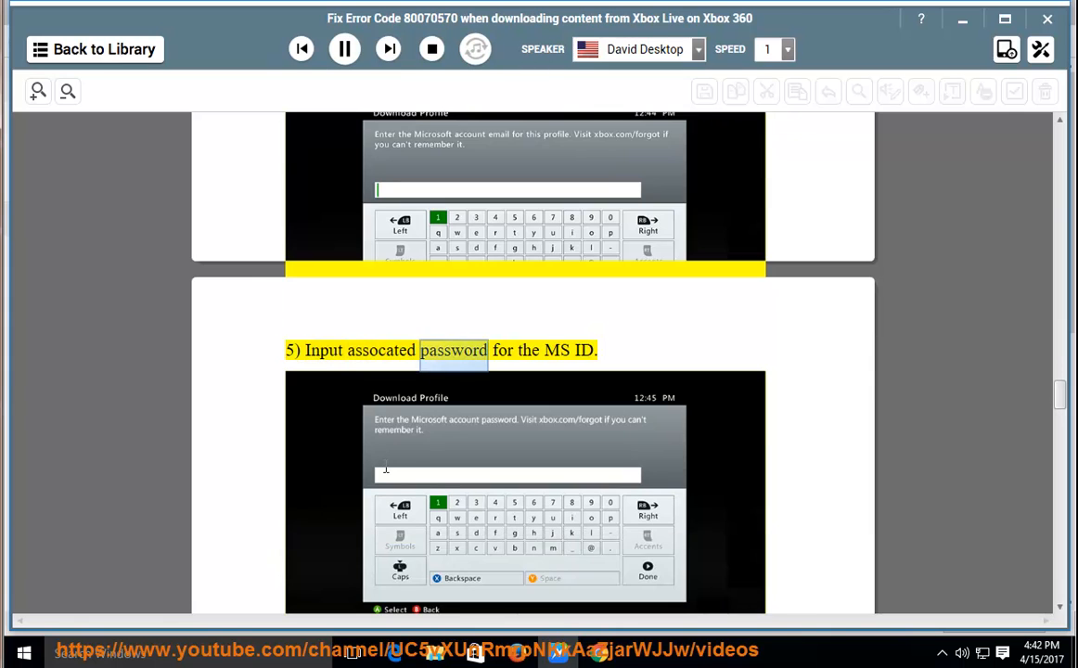
scroll("down", 3)
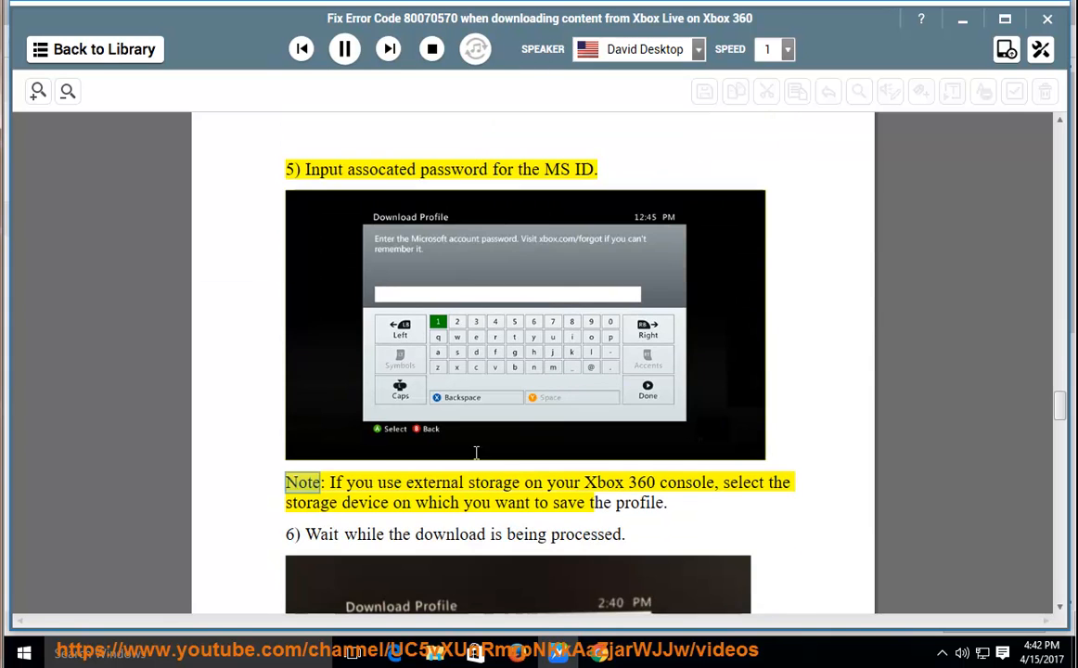
double_click(563, 482)
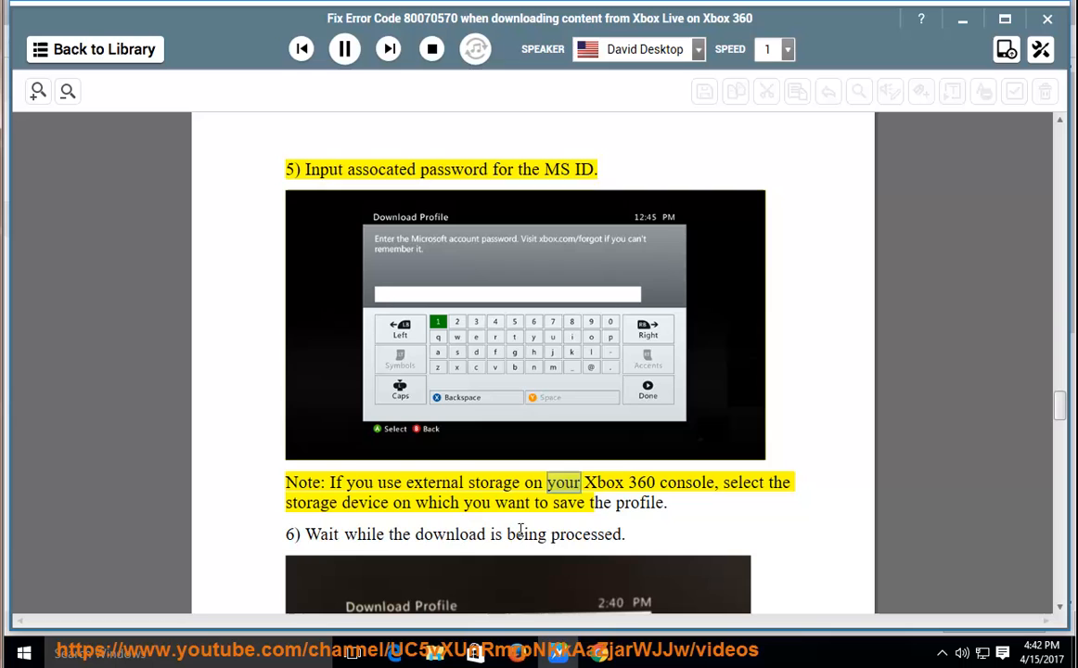
double_click(686, 482)
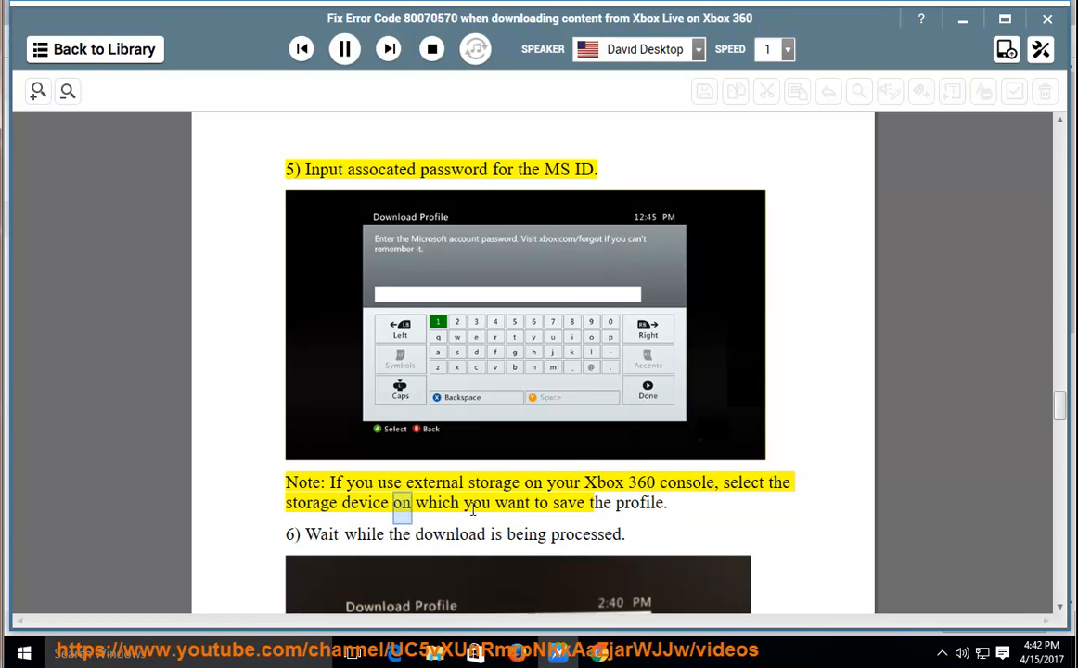
double_click(639, 503)
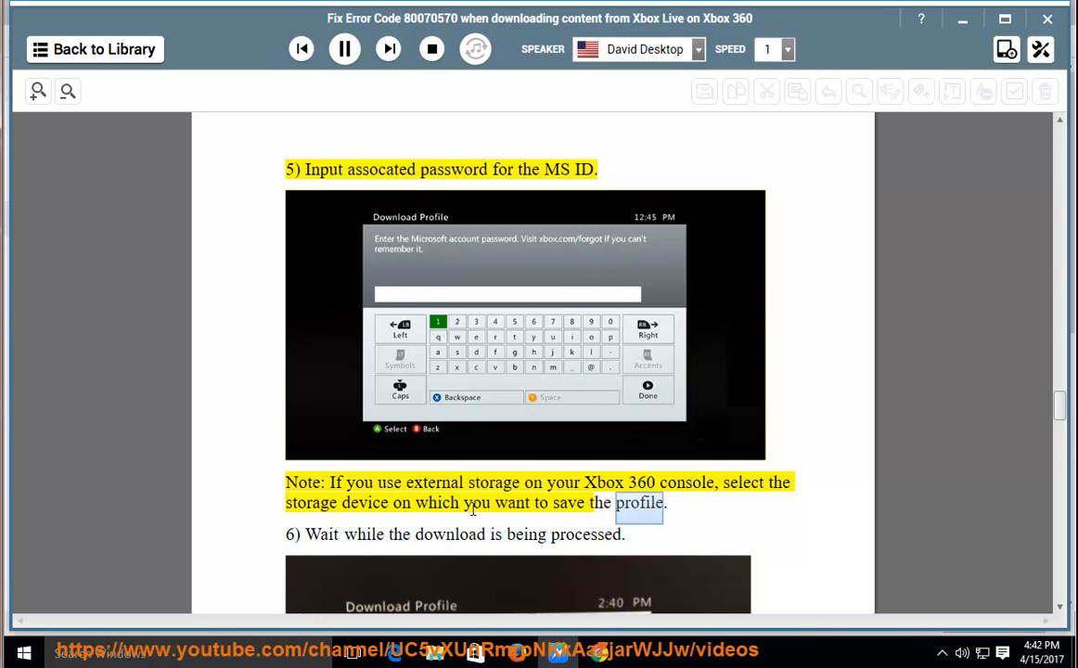
scroll("down", 3)
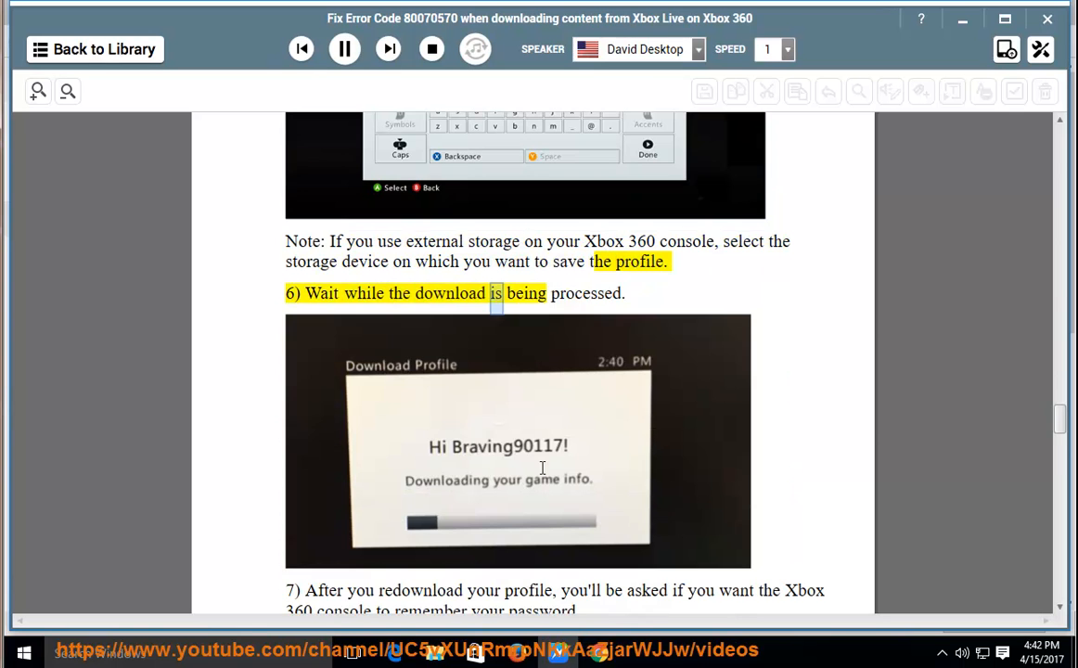
scroll("down", 3)
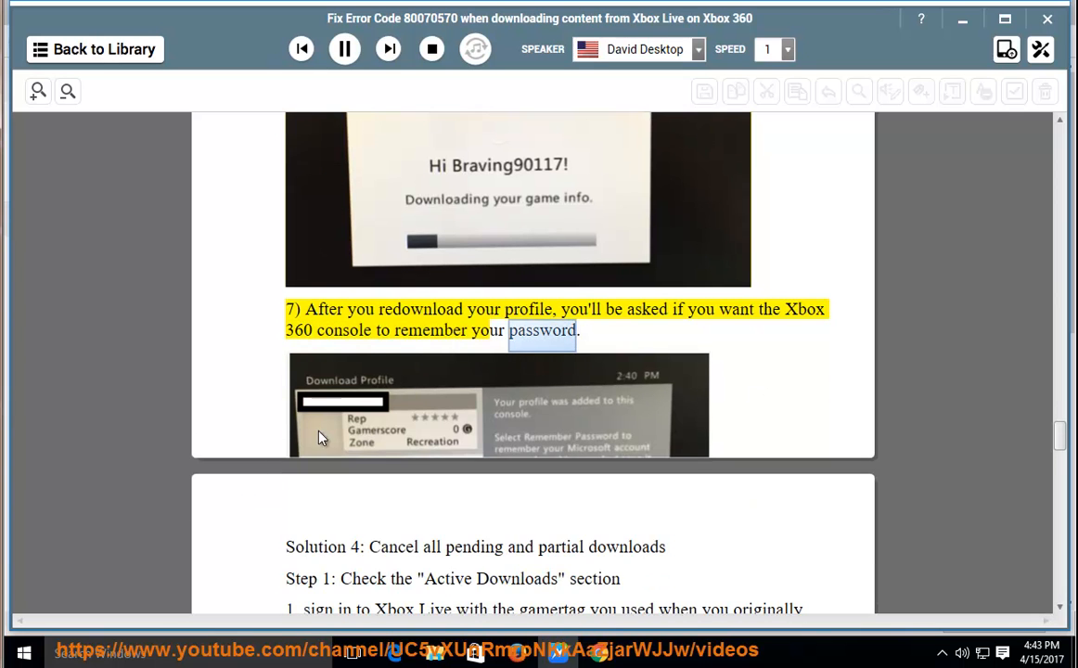
Follow Solution 4 Step 1's active-download cancellation as it is read, reaching Step 2
scroll("down", 3)
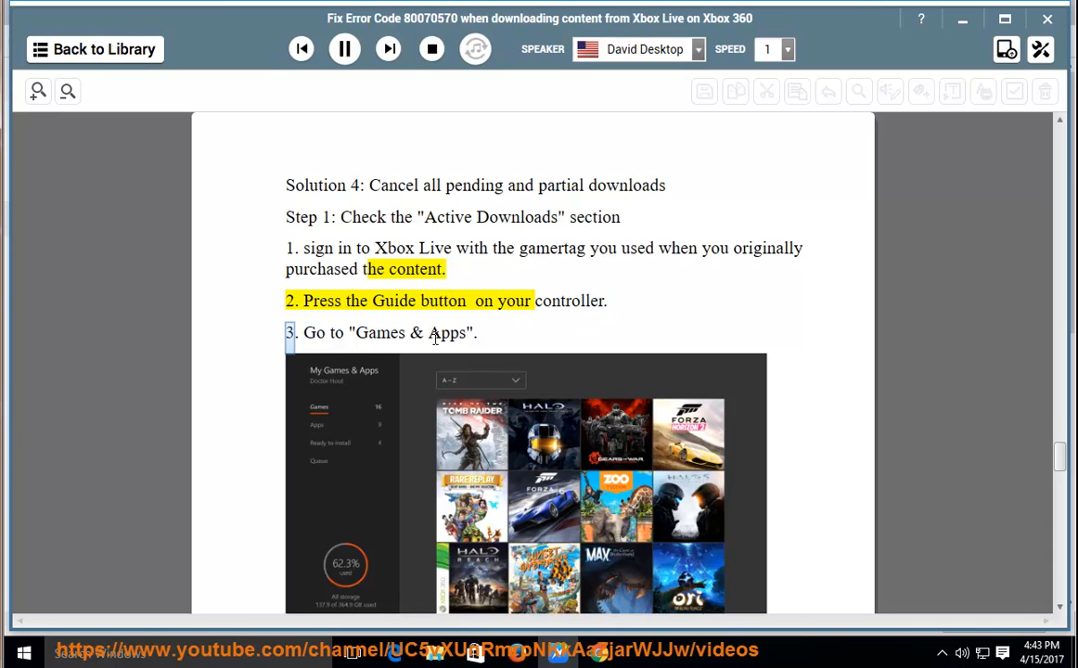
double_click(446, 332)
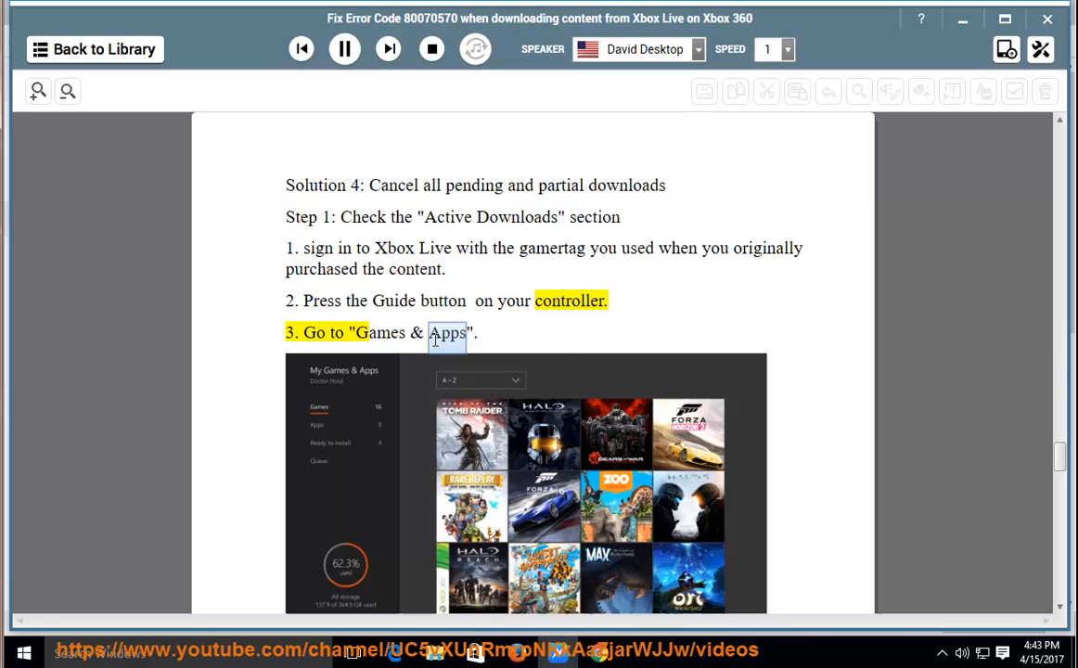
scroll("down", 3)
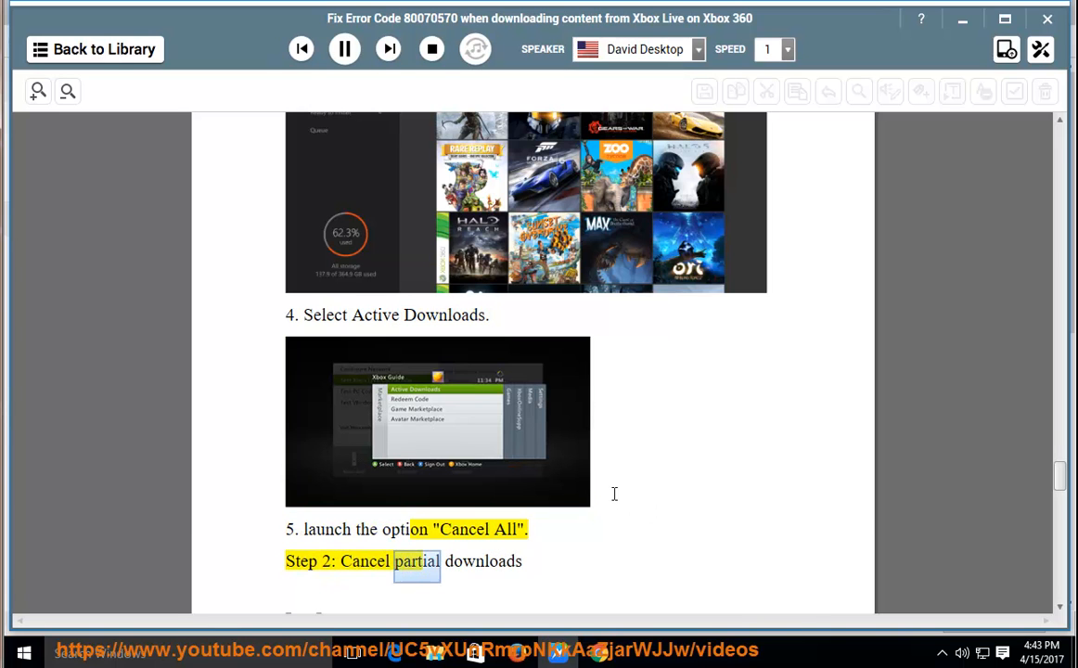
Scroll through Step 2's settings and storage instructions to item 5 on page 8
scroll("down", 3)
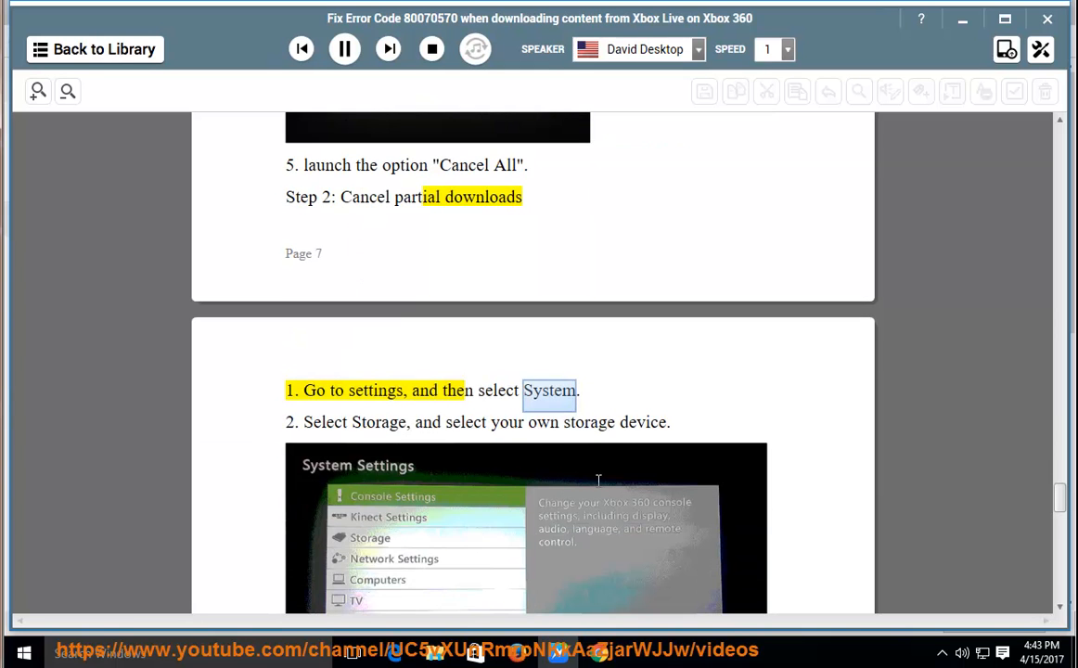
scroll("down", 3)
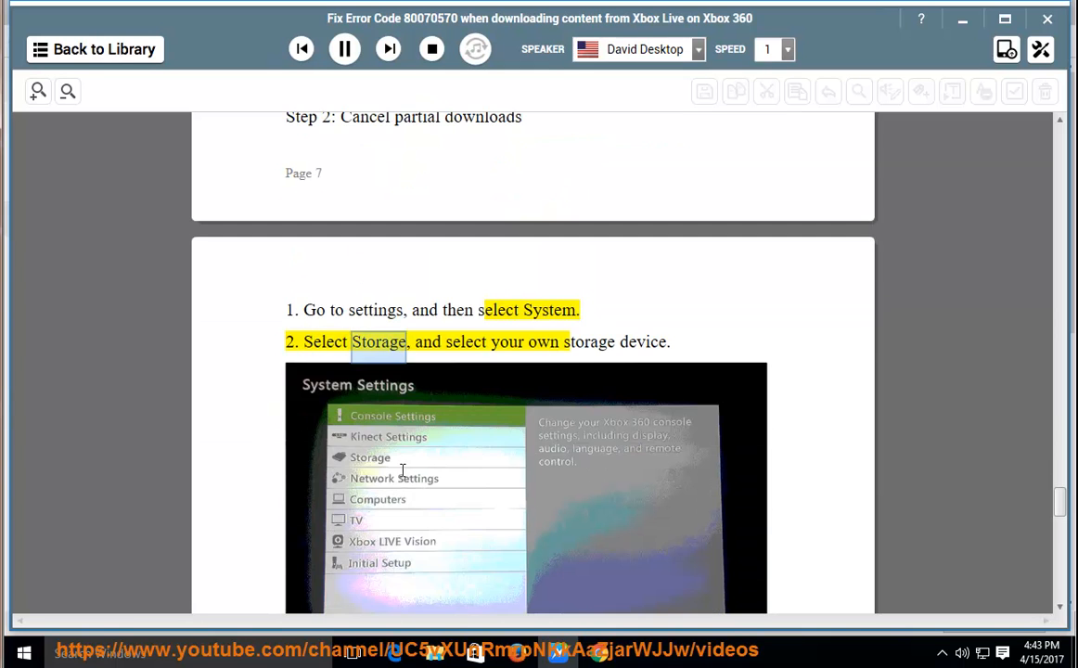
scroll("down", 3)
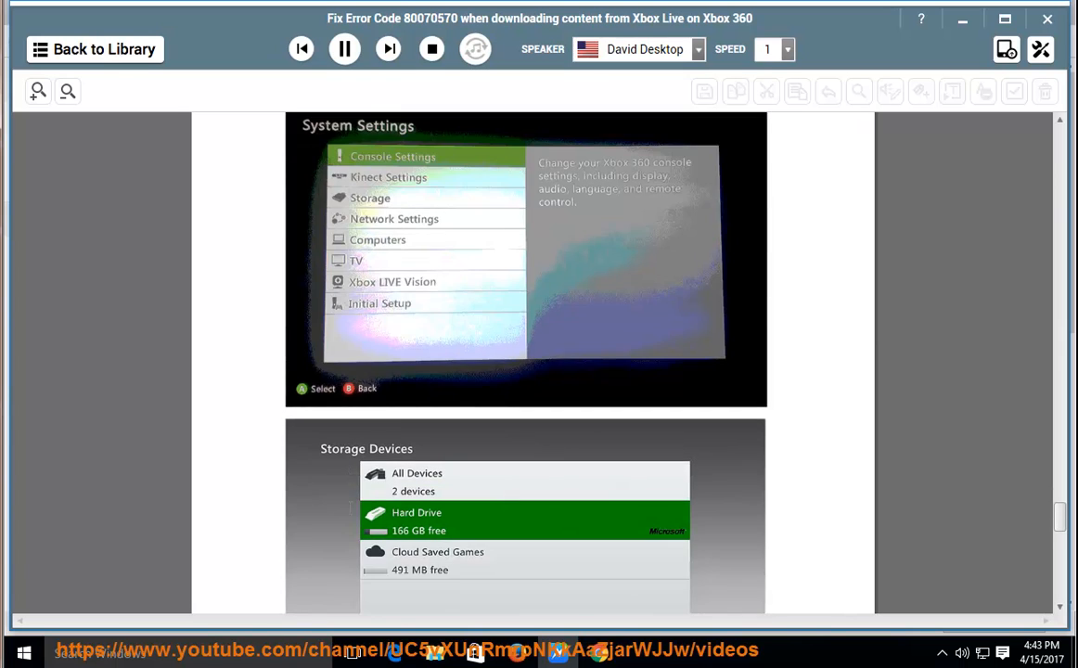
scroll("down", 3)
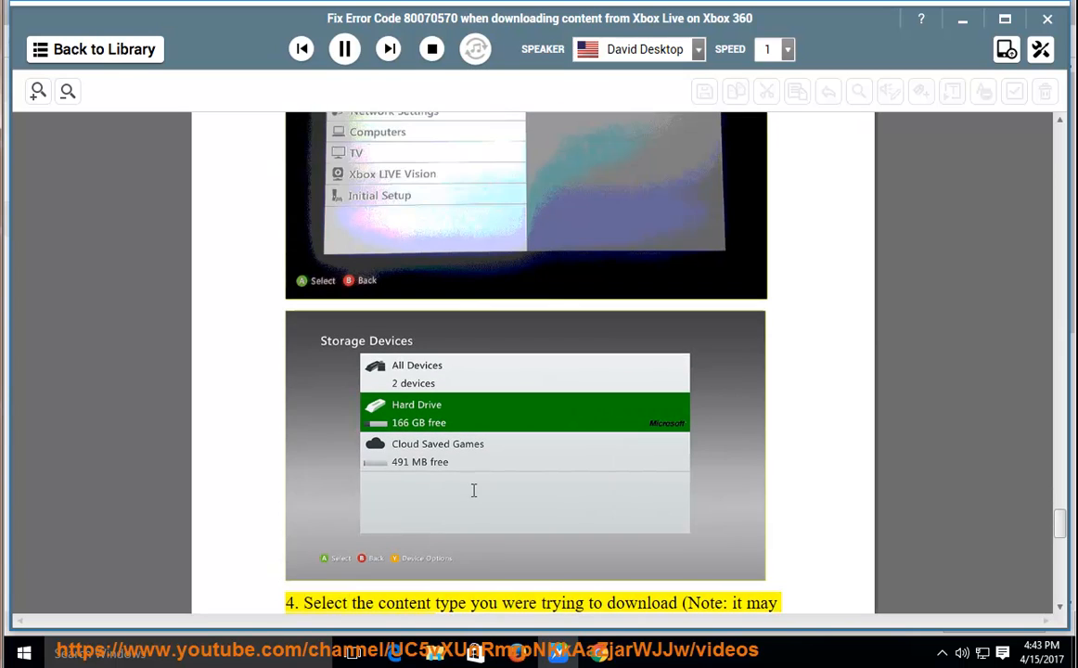
scroll("down", 3)
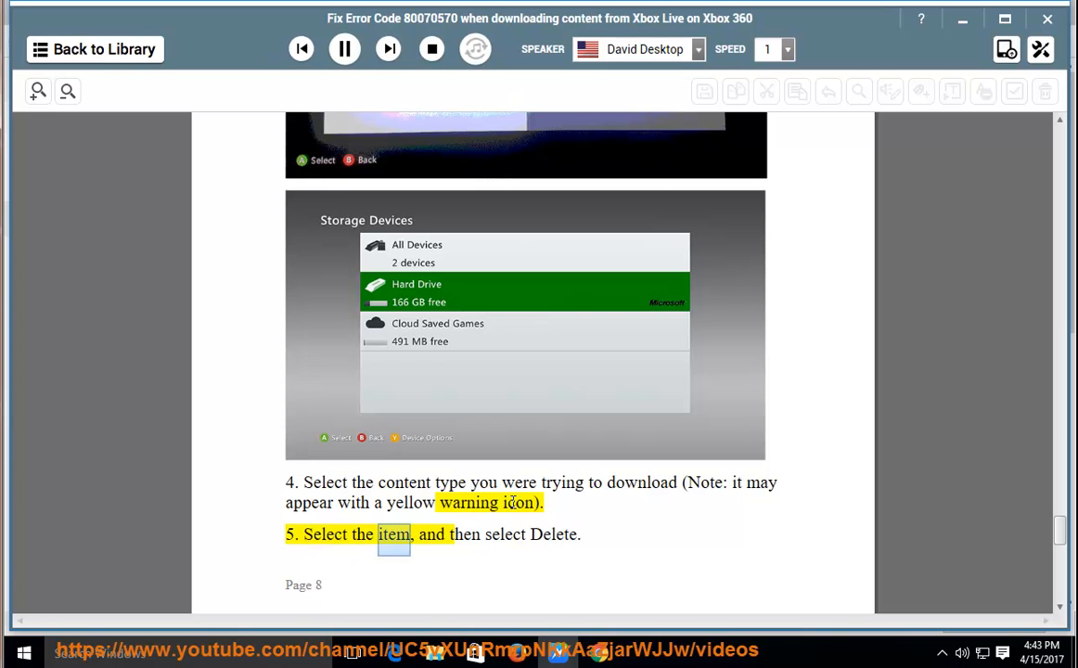
scroll("down", 3)
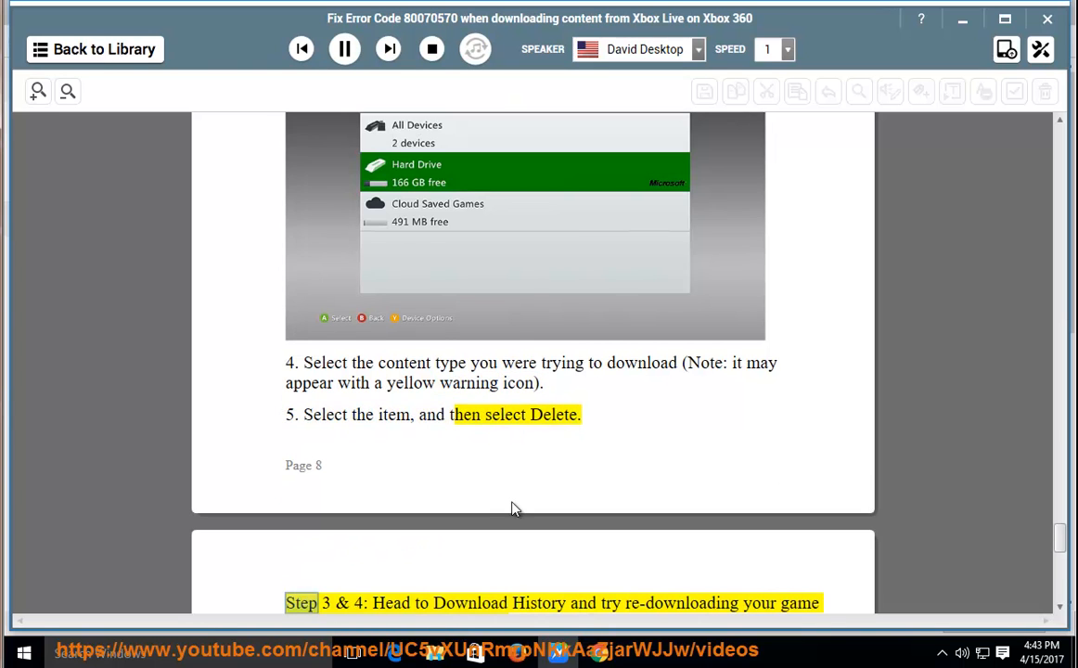
Follow narration of Steps 3 & 4's USB re-download advice and support note to Solution 6
scroll("down", 3)
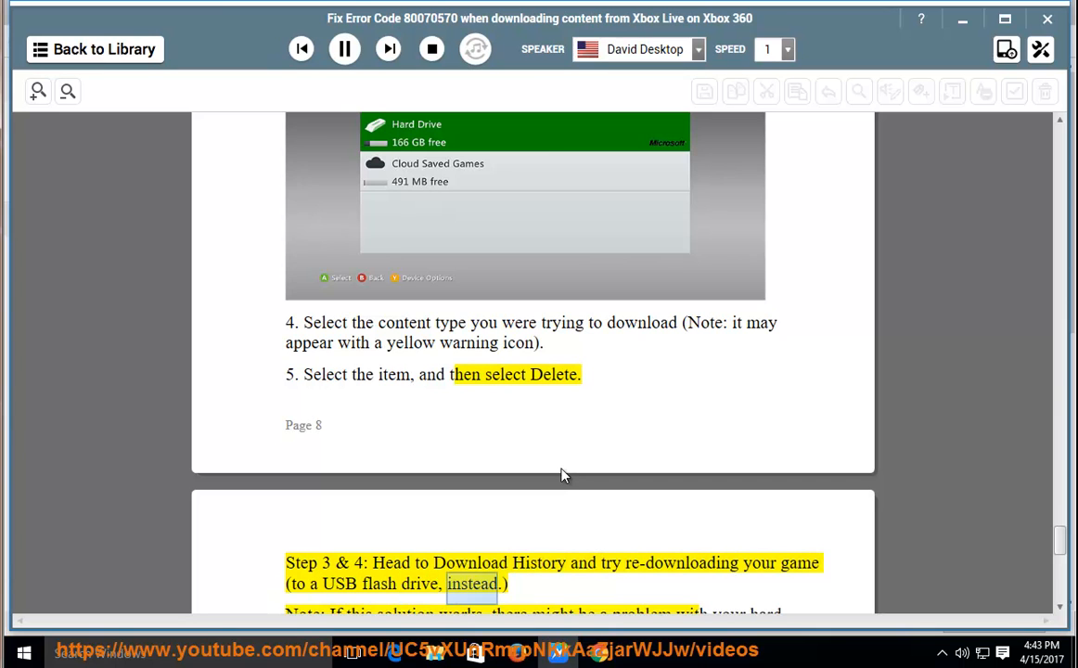
scroll("down", 3)
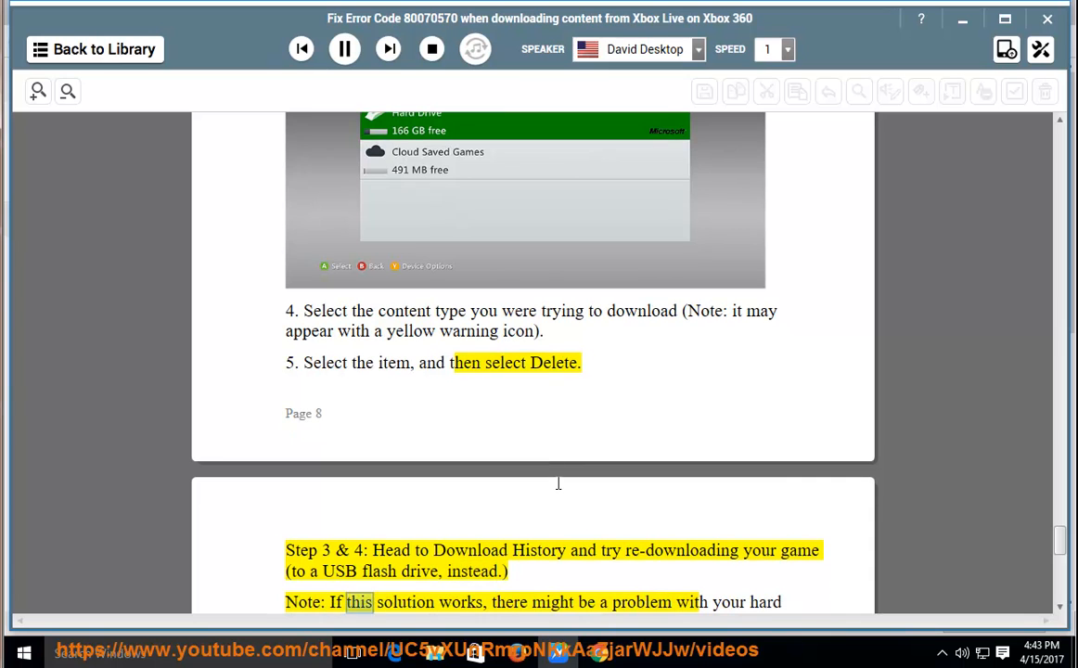
double_click(641, 602)
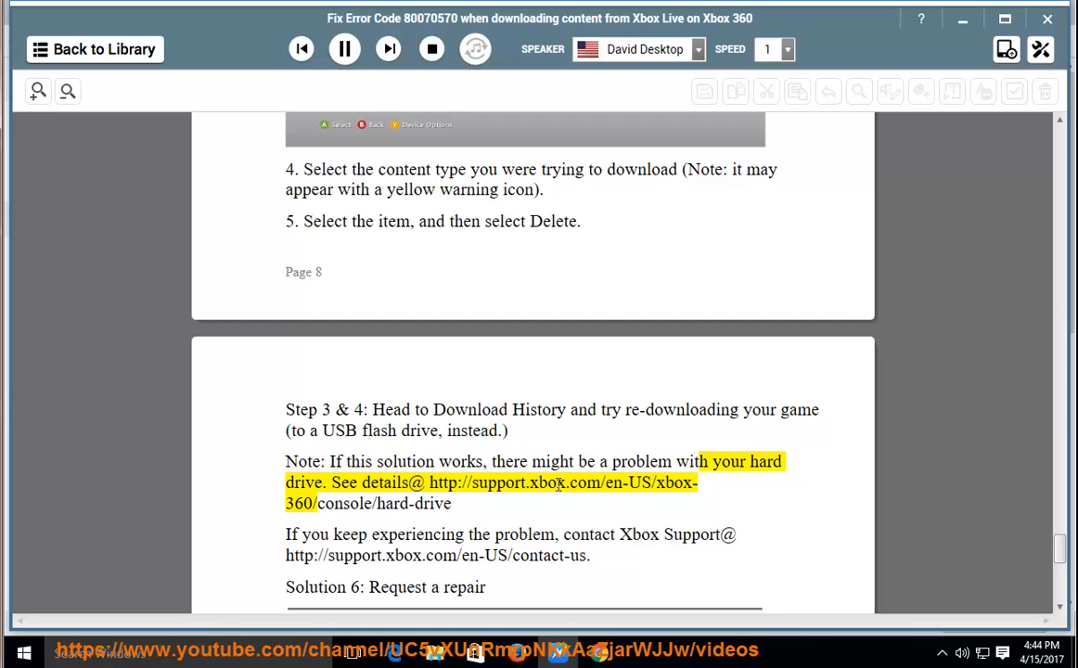
left_click_drag(428, 482, 452, 504)
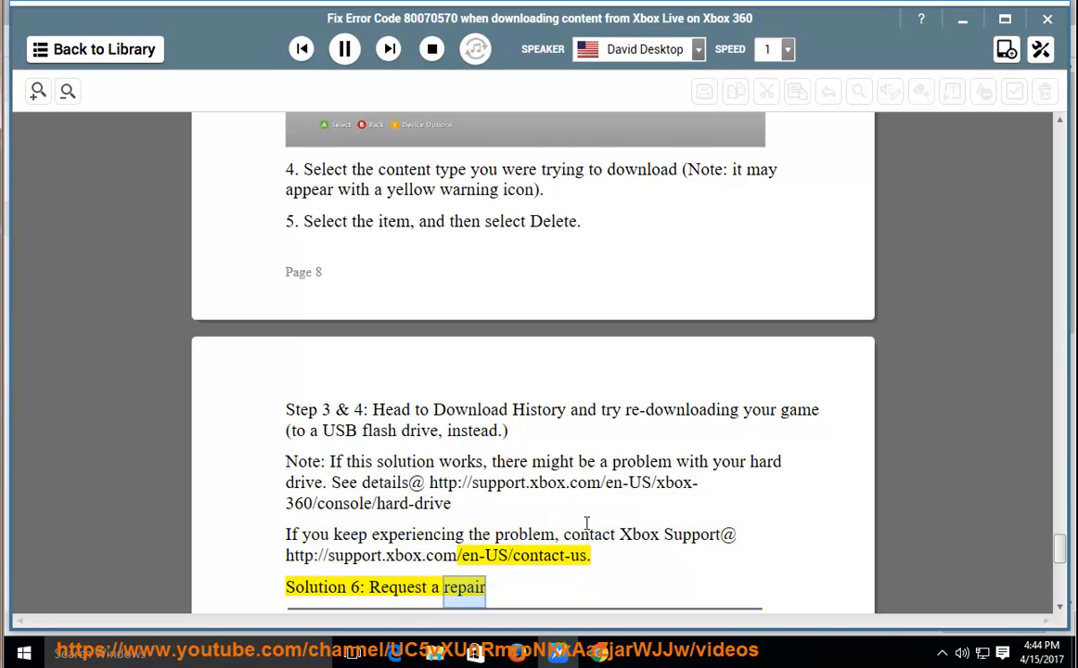
Scroll to Solution 6's final paragraph with the repair service link as it's read
scroll("down", 3)
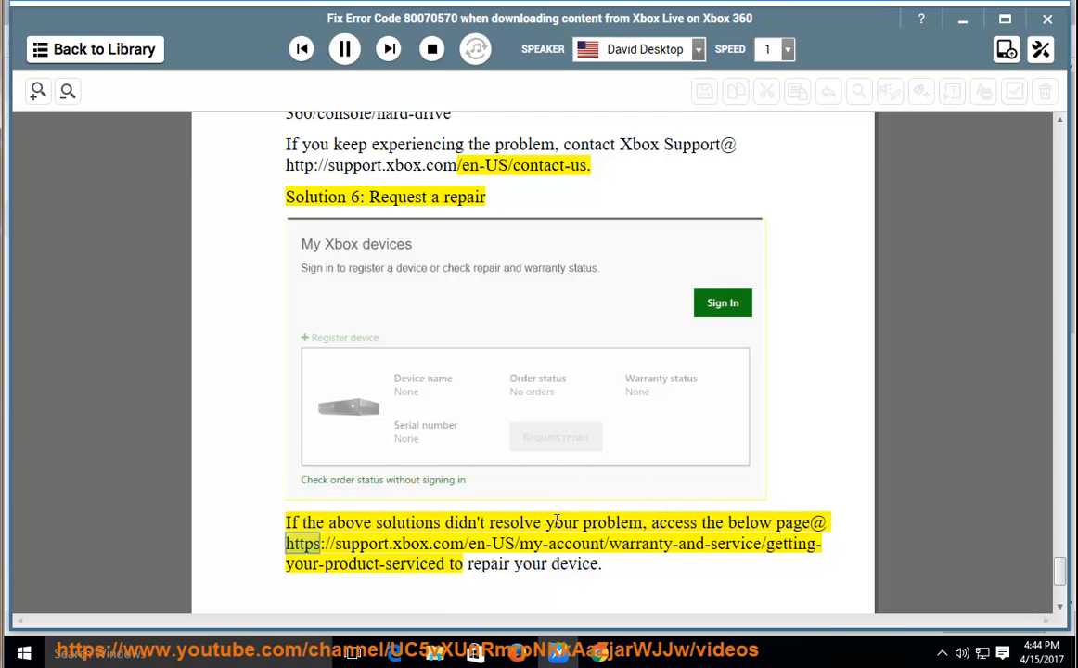
double_click(411, 542)
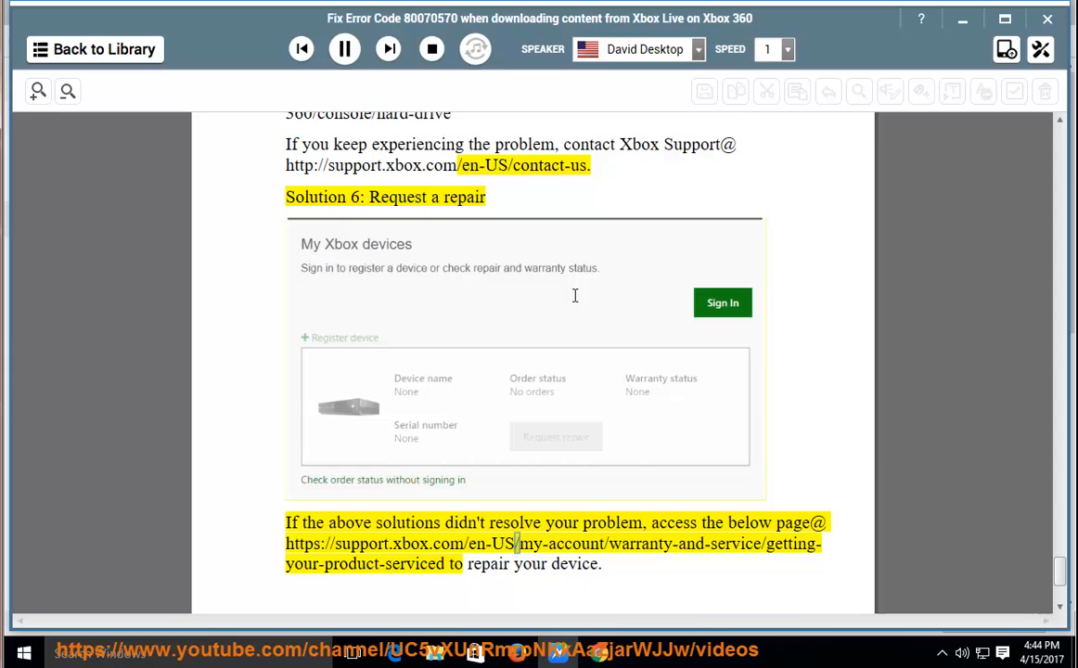
mouse_move(538, 318)
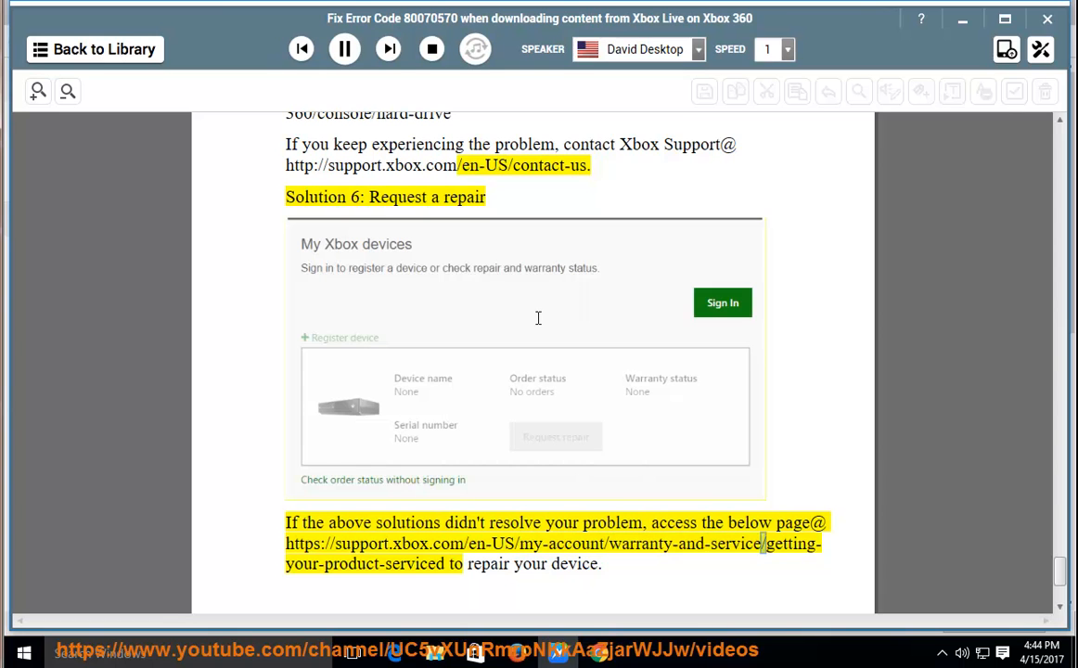